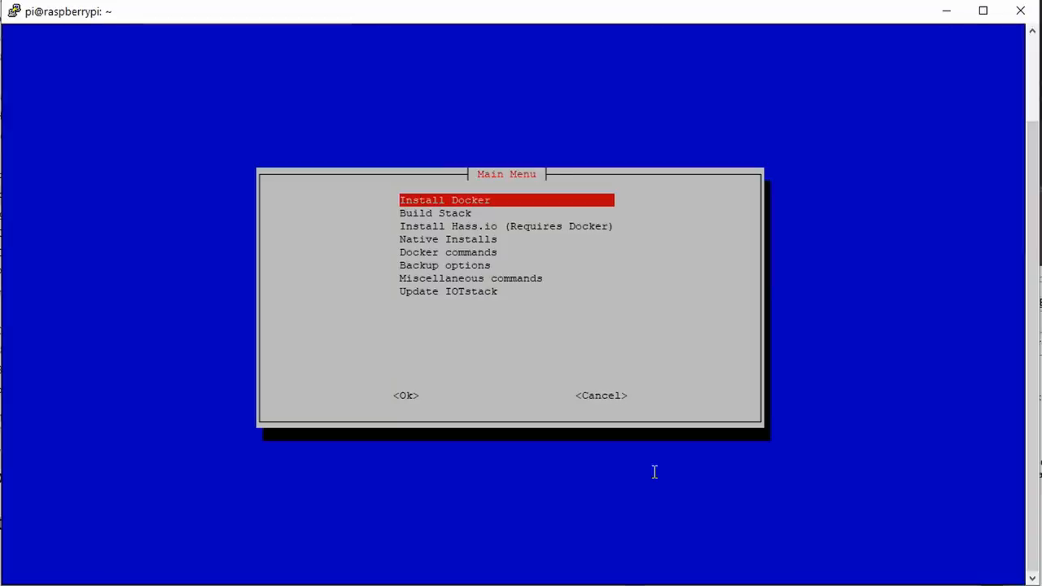
- Start Build Stack and browse the checklist with Portainer, Node-RED, InfluxDB and Grafana ticked
{"action": "key", "text": "Down"}
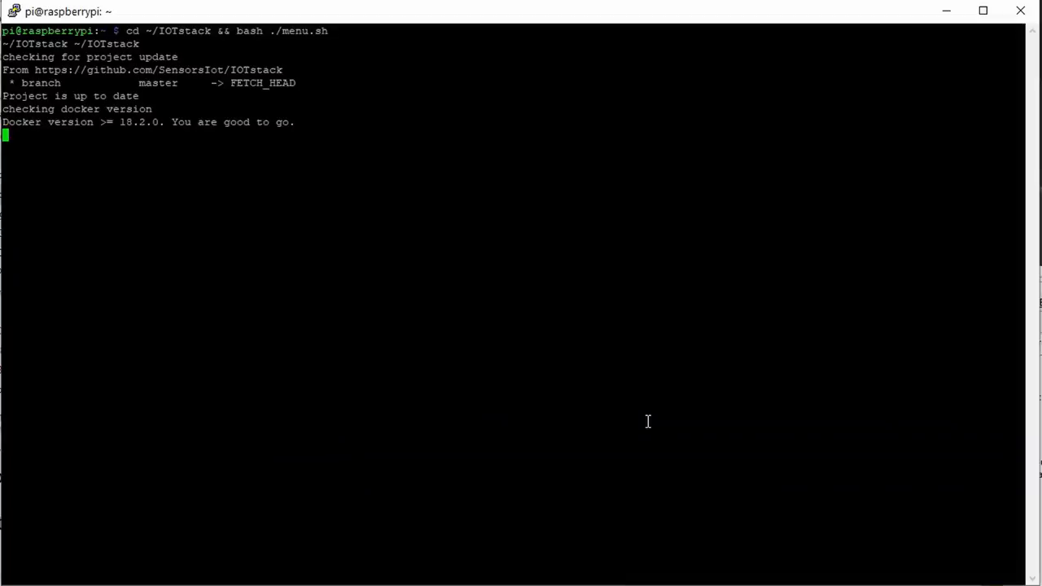
{"action": "key", "text": "Return"}
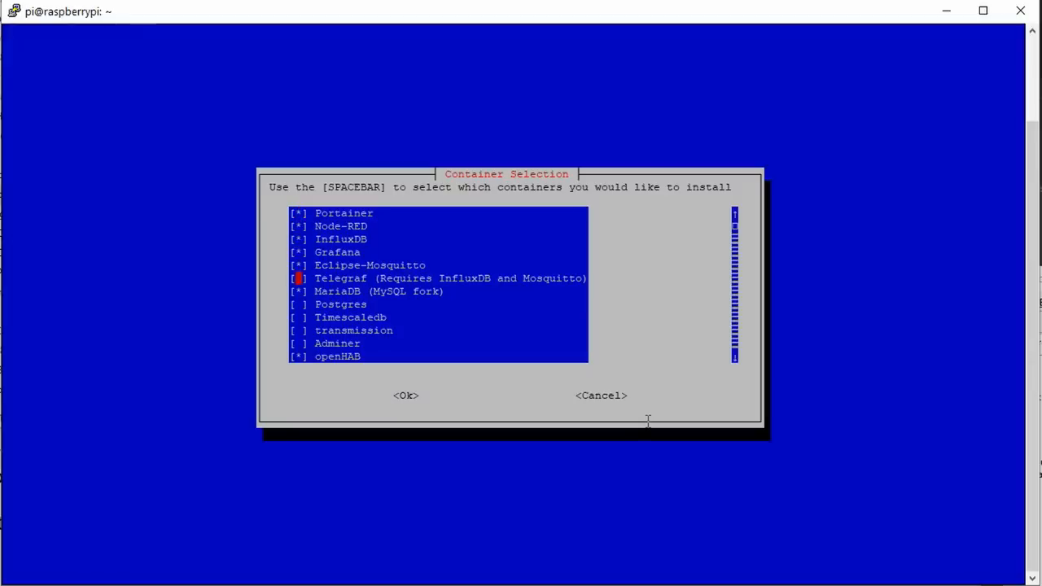
{"action": "scroll", "scroll_direction": "down", "scroll_amount": 3}
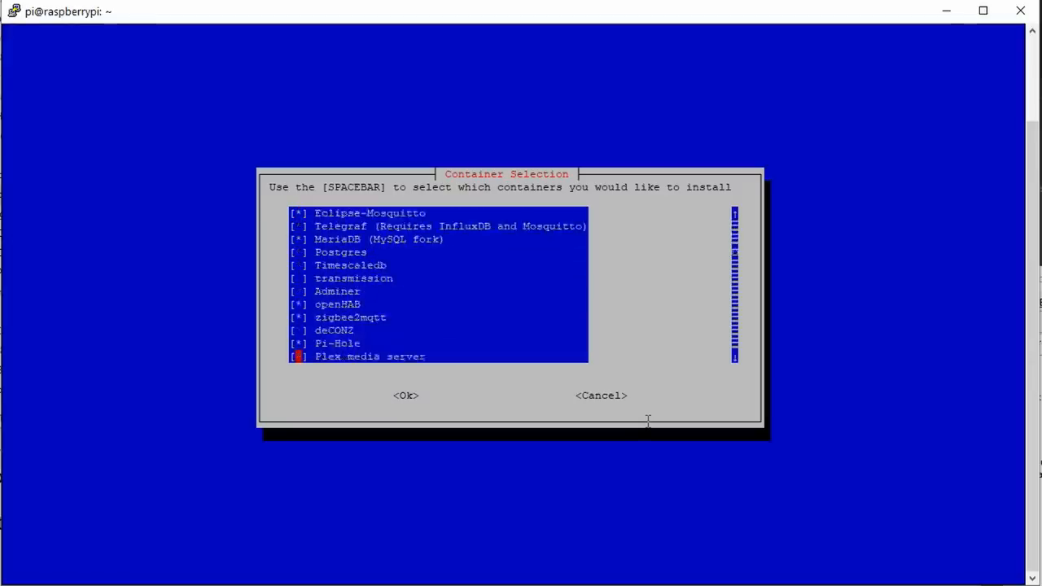
{"action": "scroll", "scroll_direction": "down", "scroll_amount": 3}
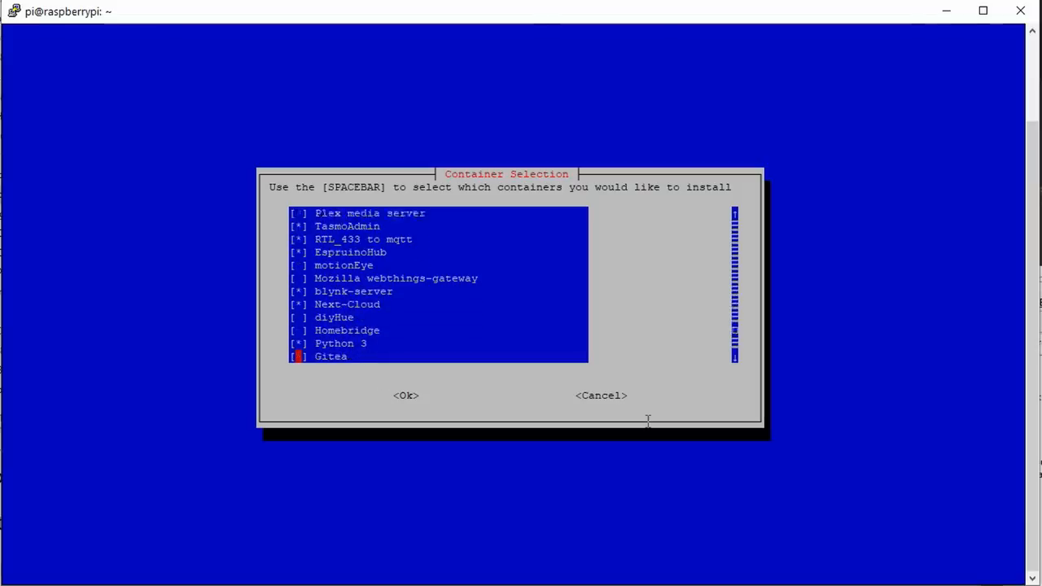
{"action": "scroll", "scroll_direction": "up", "scroll_amount": 3}
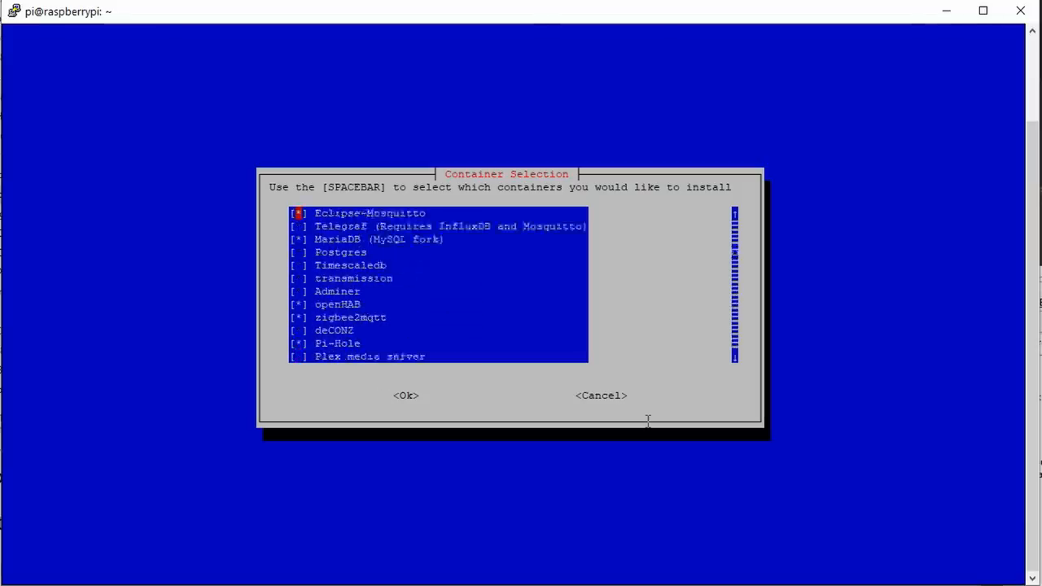
{"action": "scroll", "scroll_direction": "up", "scroll_amount": 3}
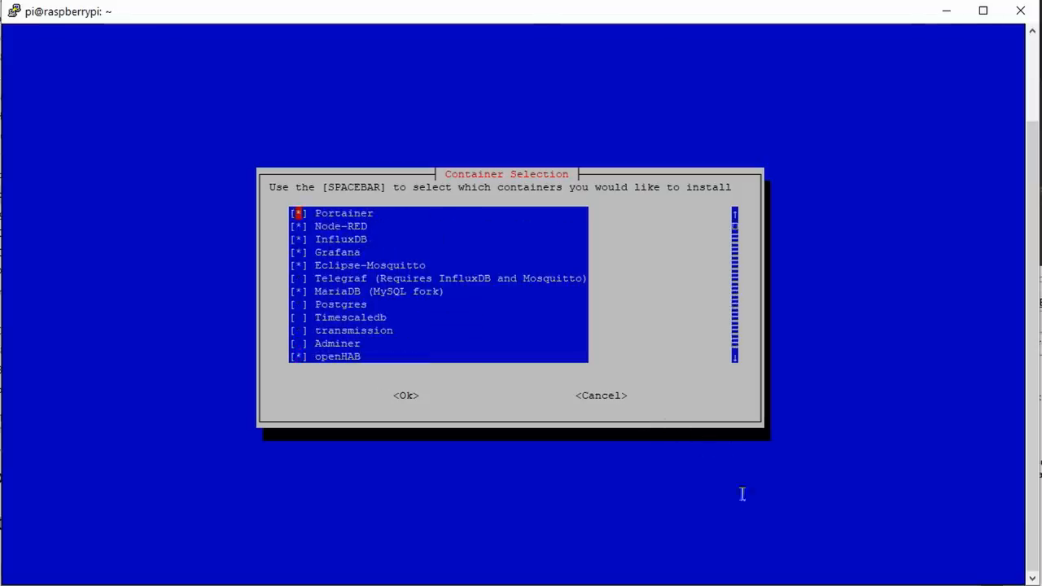
{"action": "mouse_move", "coordinate": [739, 525]}
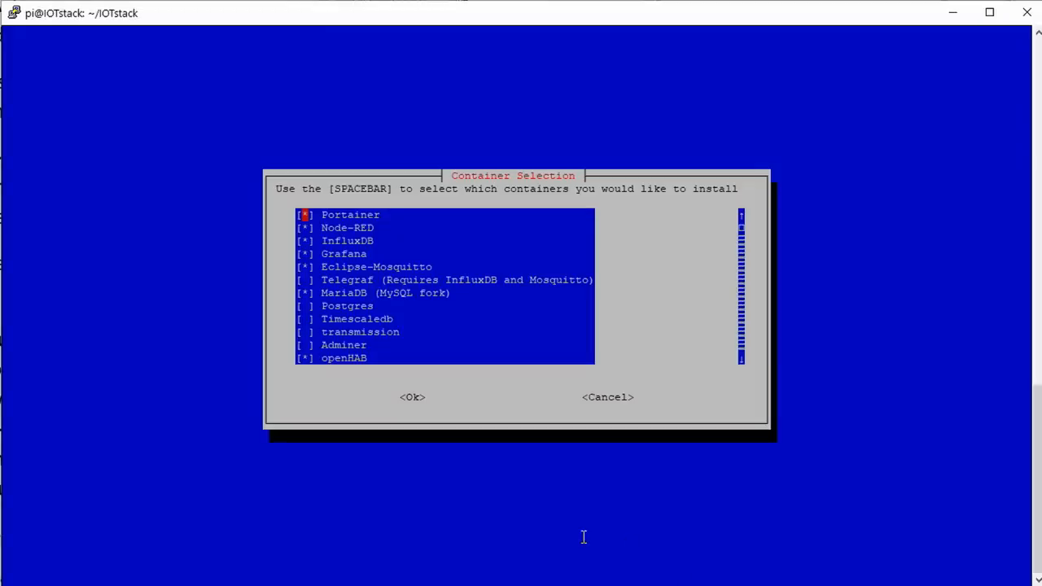
- Confirm the chosen containers and keep the existing portainer service files without overwriting
{"action": "left_click", "coordinate": [412, 397]}
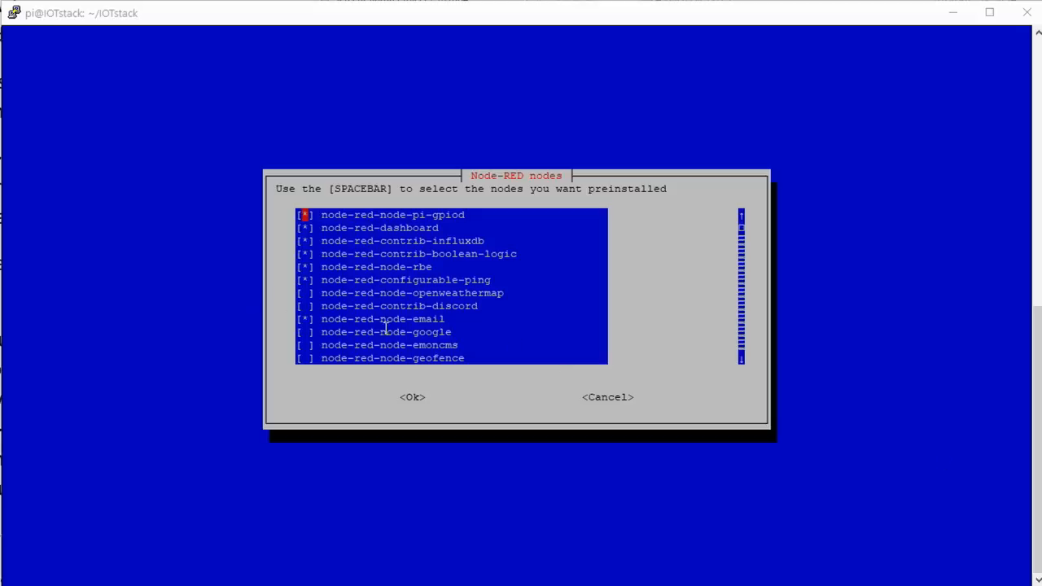
{"action": "mouse_move", "coordinate": [519, 407]}
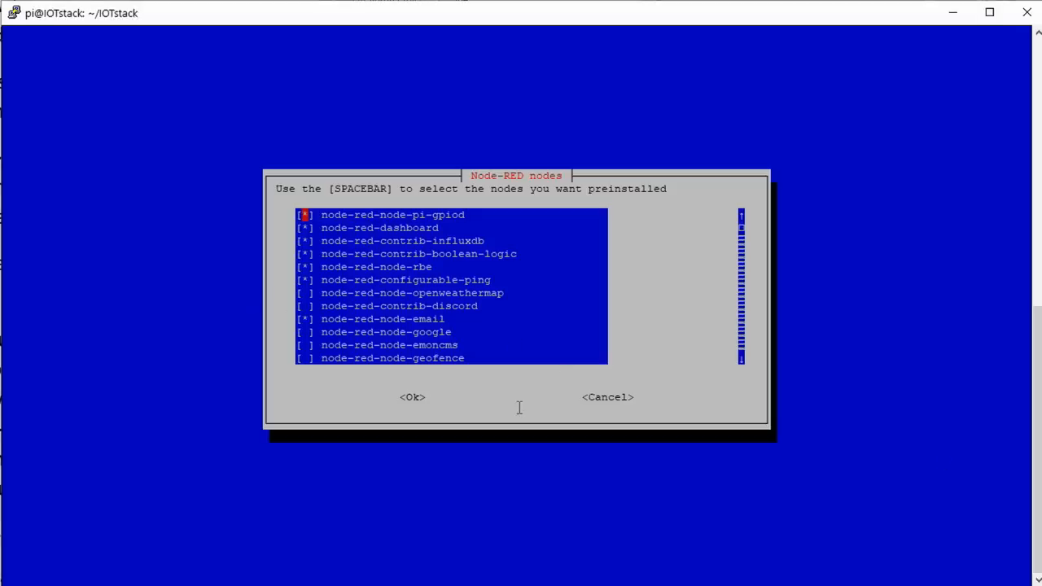
{"action": "scroll", "scroll_direction": "down", "scroll_amount": 3}
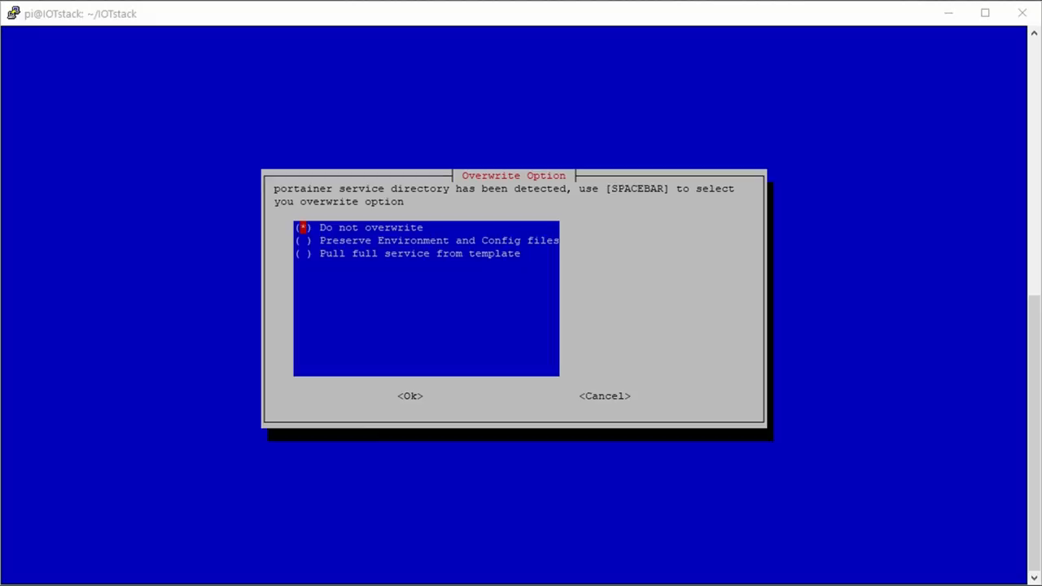
{"action": "left_click", "coordinate": [409, 396]}
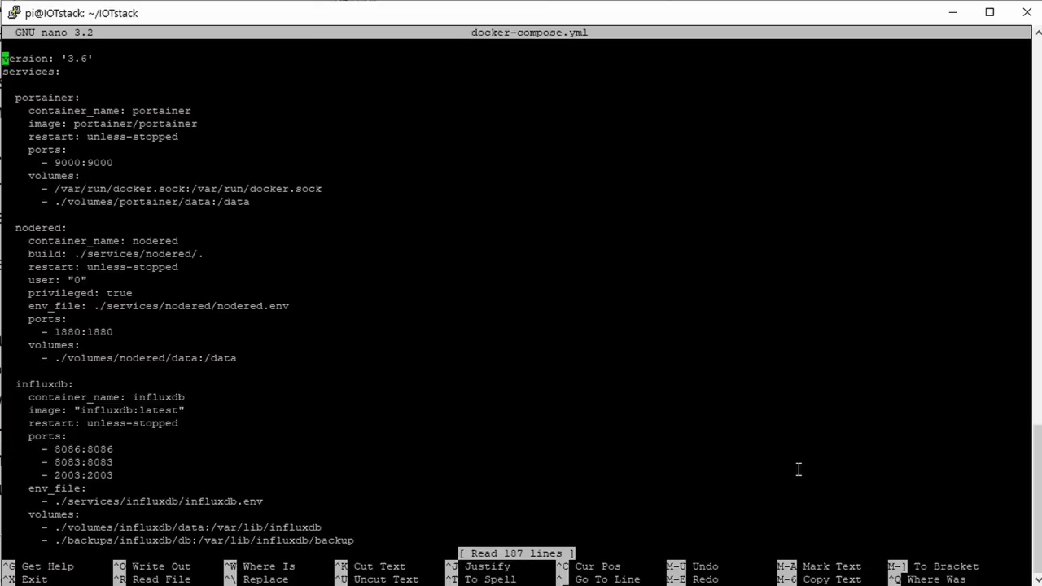
{"action": "scroll", "scroll_direction": "down", "scroll_amount": 3}
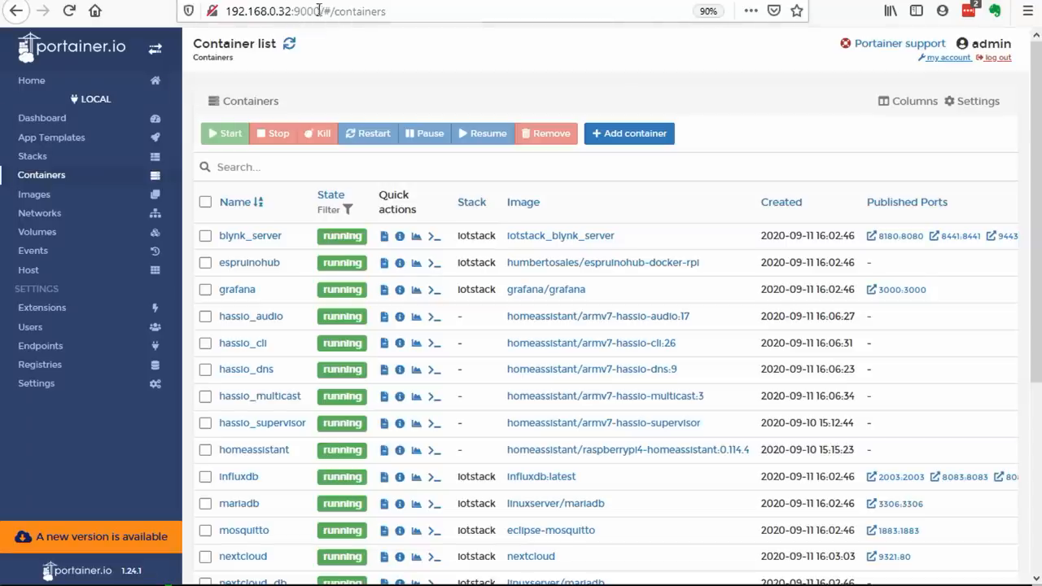
{"action": "mouse_move", "coordinate": [112, 58]}
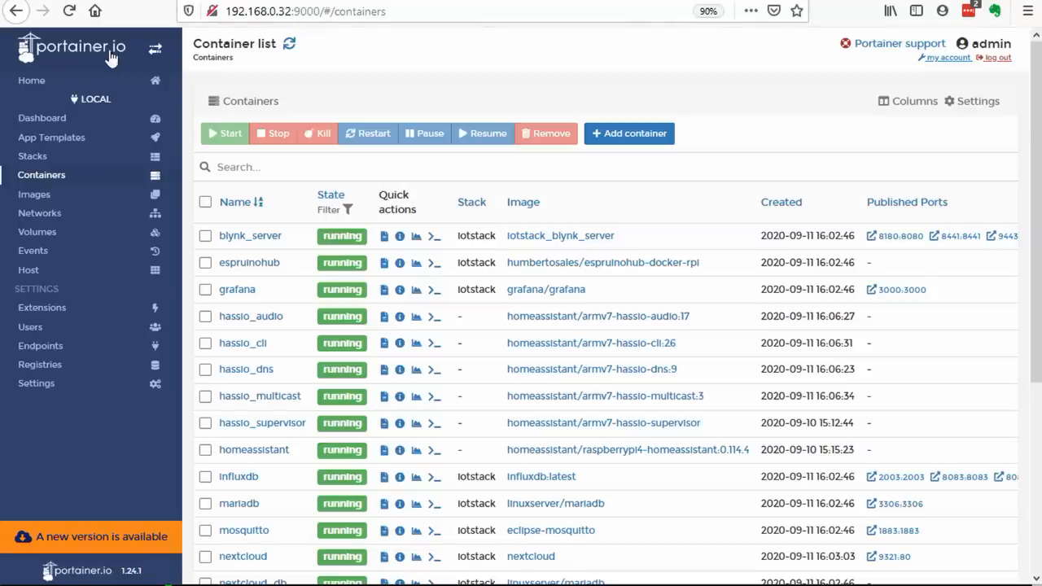
{"action": "mouse_move", "coordinate": [118, 64]}
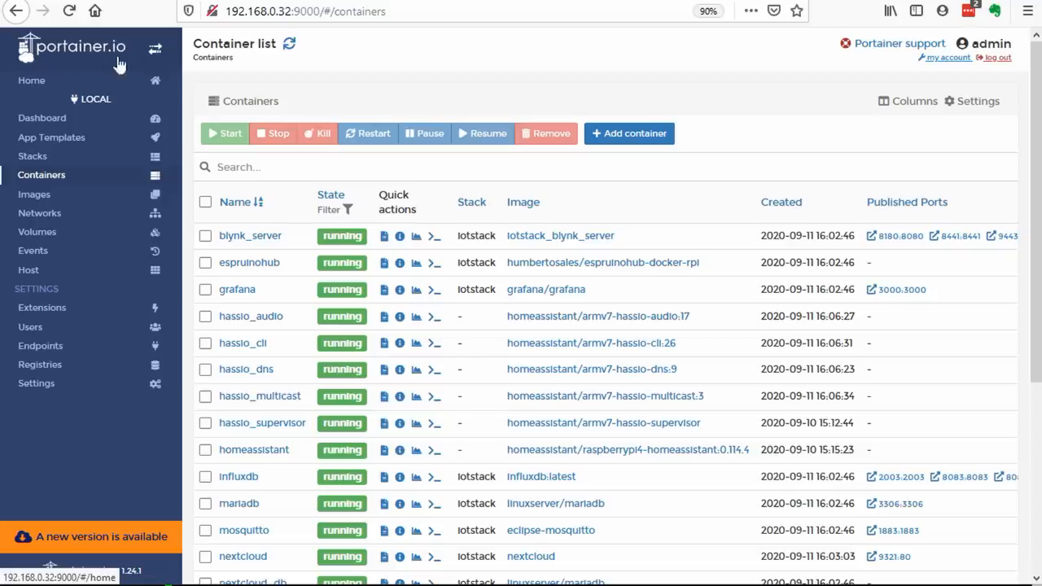
{"action": "mouse_move", "coordinate": [439, 397]}
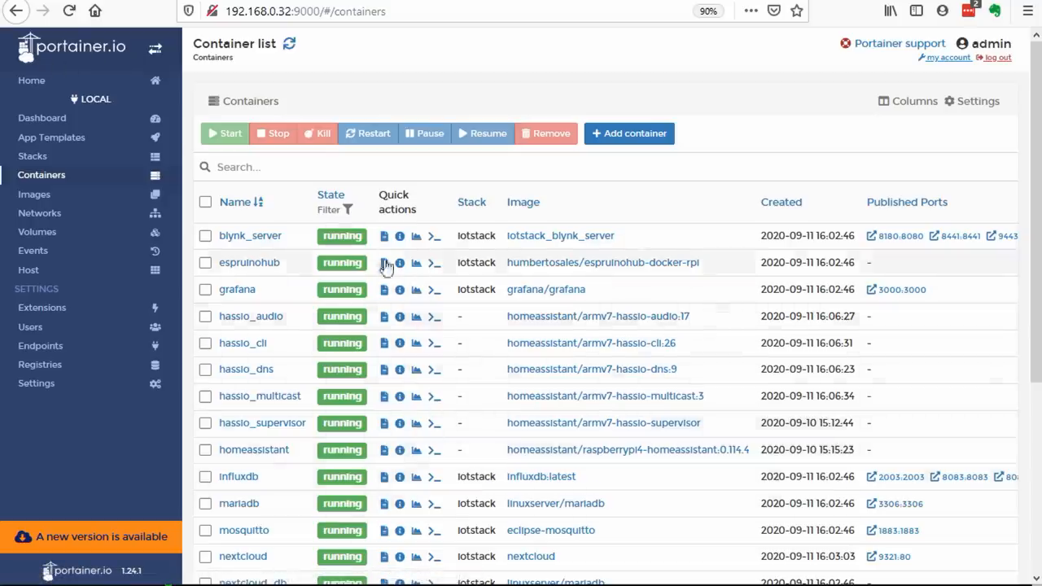
{"action": "mouse_move", "coordinate": [253, 332]}
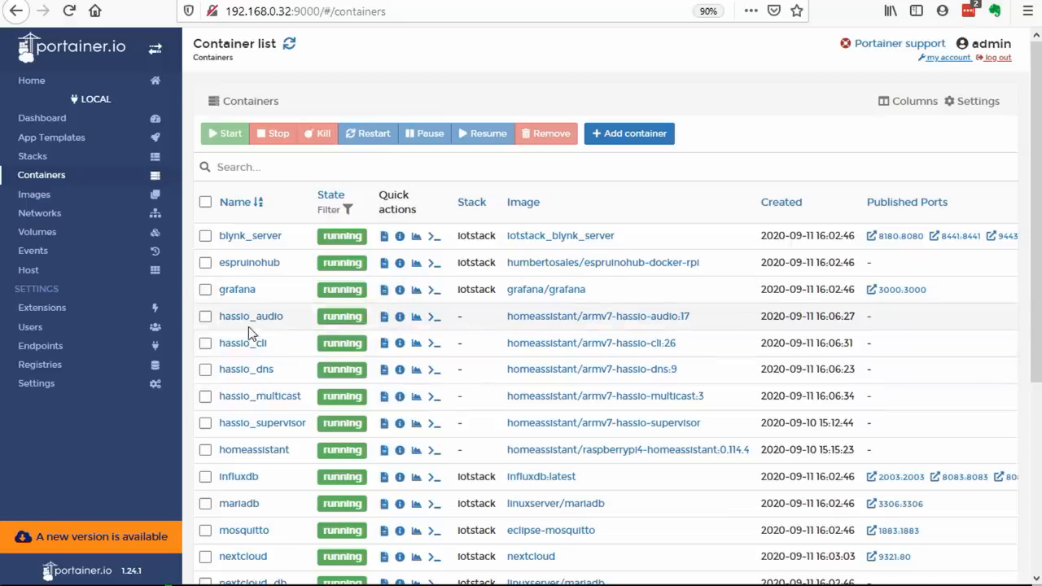
{"action": "mouse_move", "coordinate": [254, 439]}
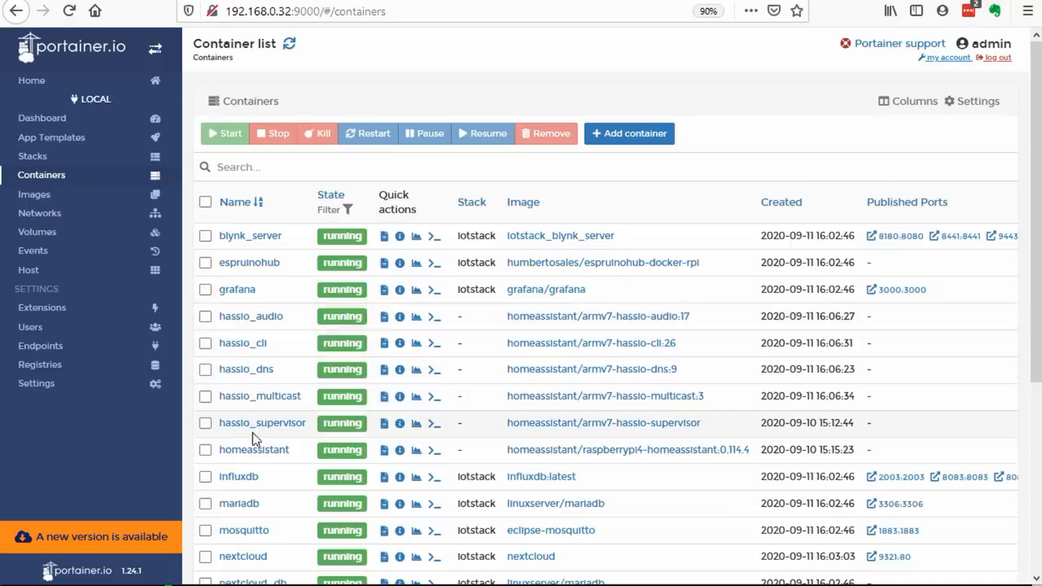
{"action": "mouse_move", "coordinate": [295, 444]}
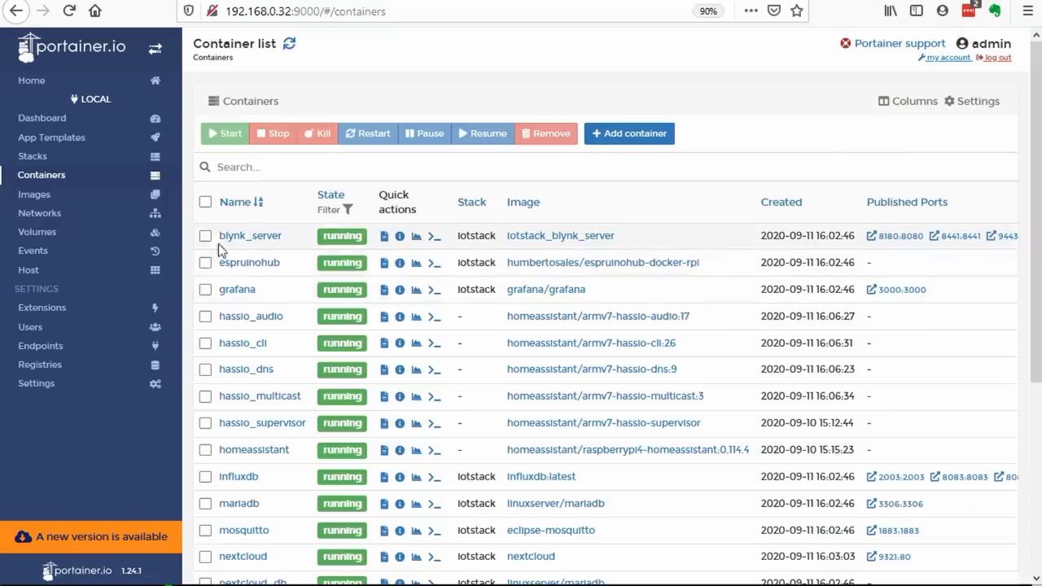
- View the influxdb container's logs, then open a console in the influxdb container
{"action": "left_click", "coordinate": [205, 236]}
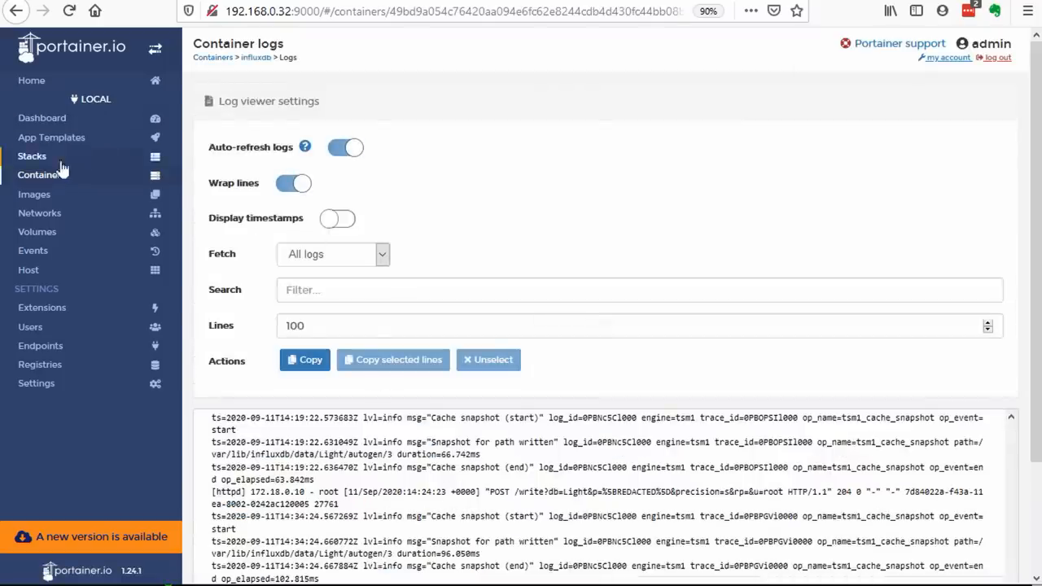
{"action": "left_click", "coordinate": [41, 175]}
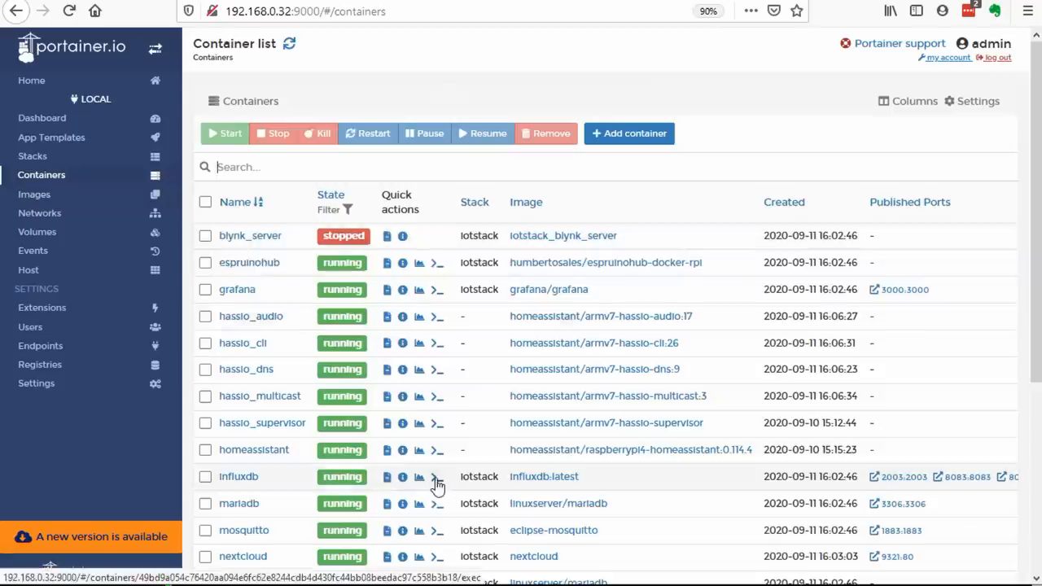
{"action": "left_click", "coordinate": [437, 476]}
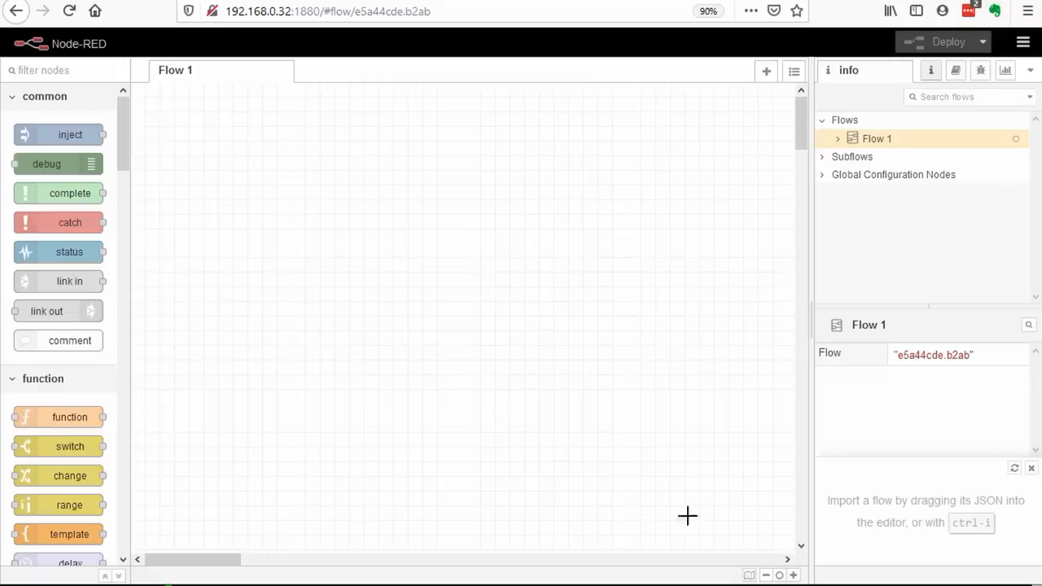
{"action": "mouse_move", "coordinate": [688, 515]}
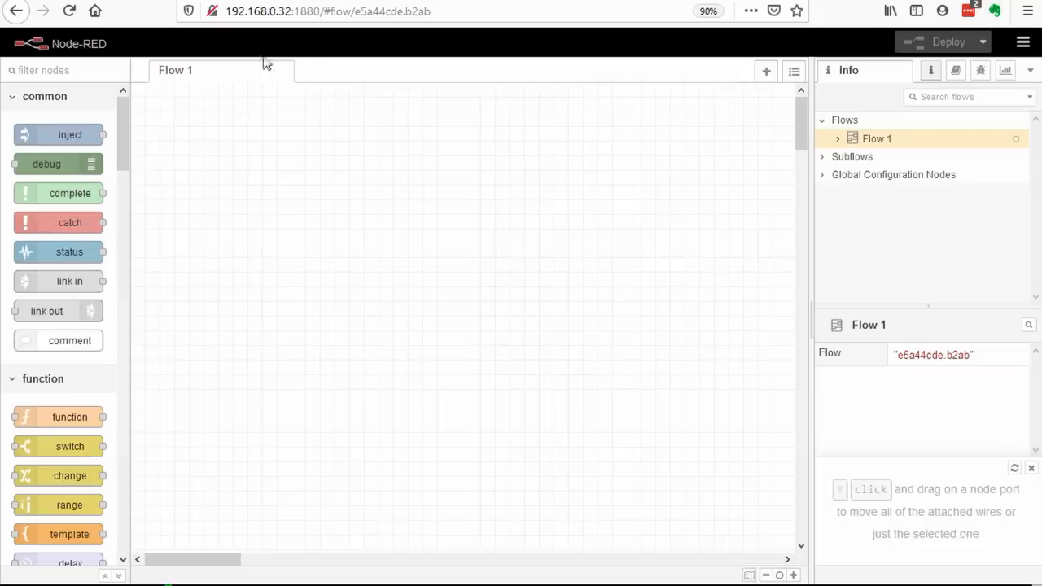
{"action": "left_click", "coordinate": [328, 10]}
{"action": "type", "text": "192.168.0.32:9321"}
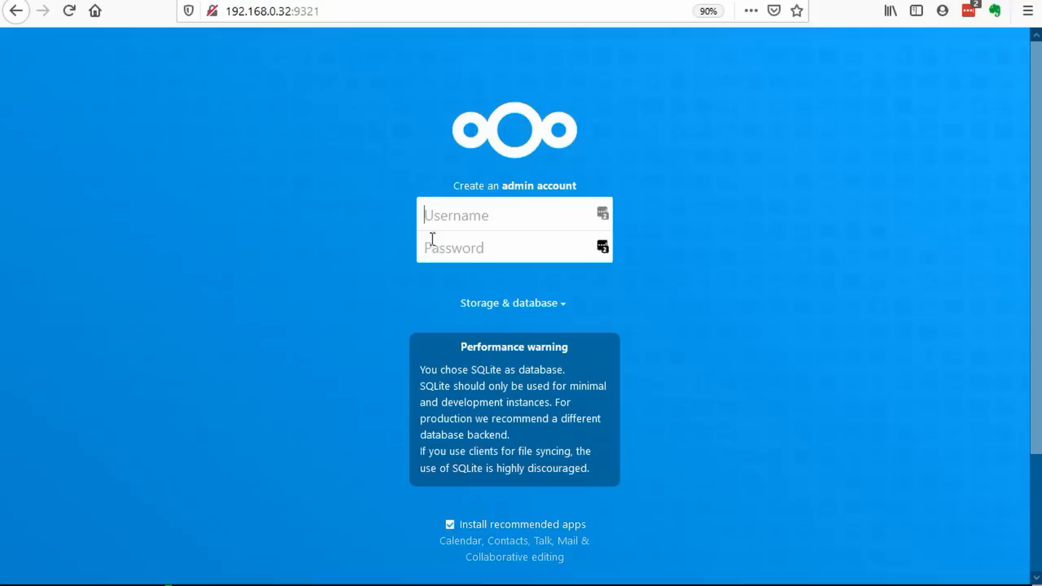
{"action": "mouse_move", "coordinate": [514, 187]}
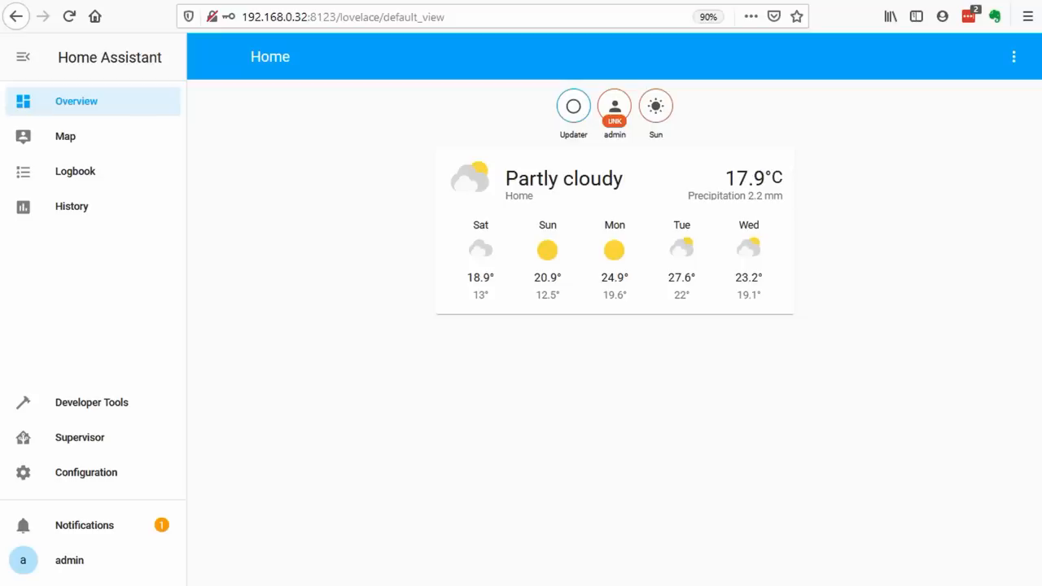
- Check Home Assistant's map and history, then open openHAB's Control and Add-ons pages
{"action": "left_click", "coordinate": [65, 136]}
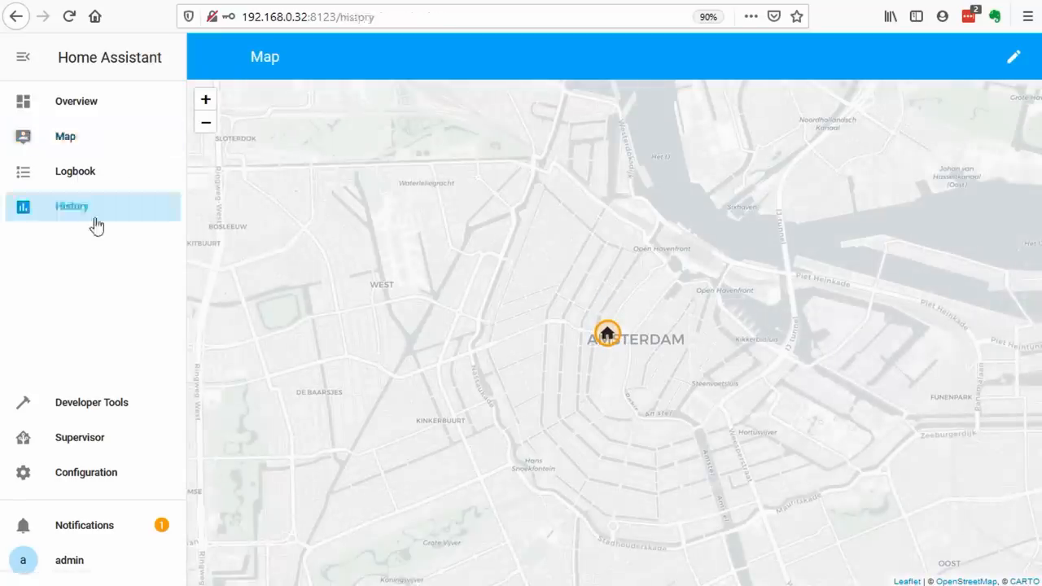
{"action": "left_click", "coordinate": [91, 402]}
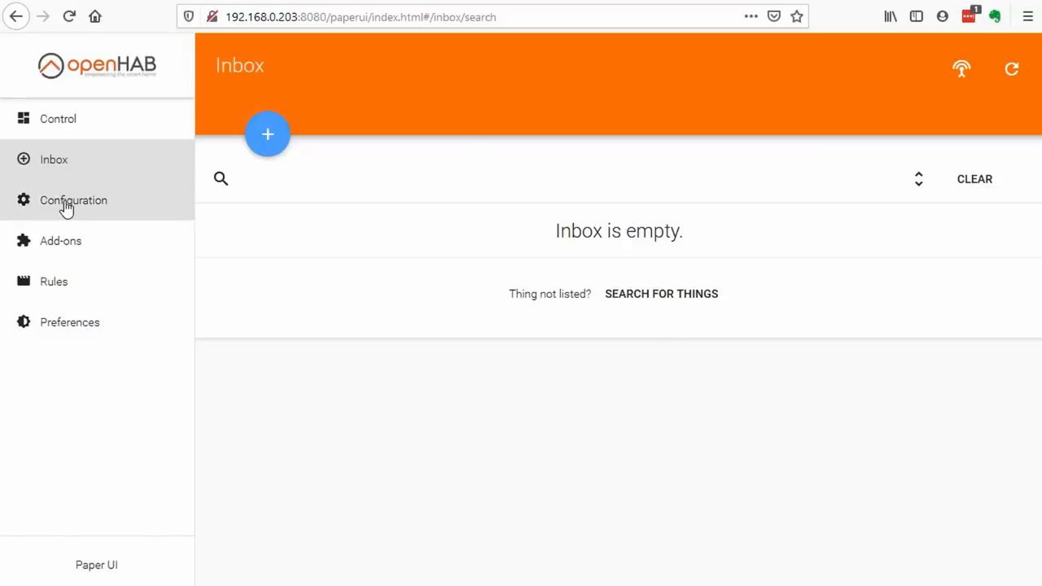
{"action": "left_click", "coordinate": [58, 119]}
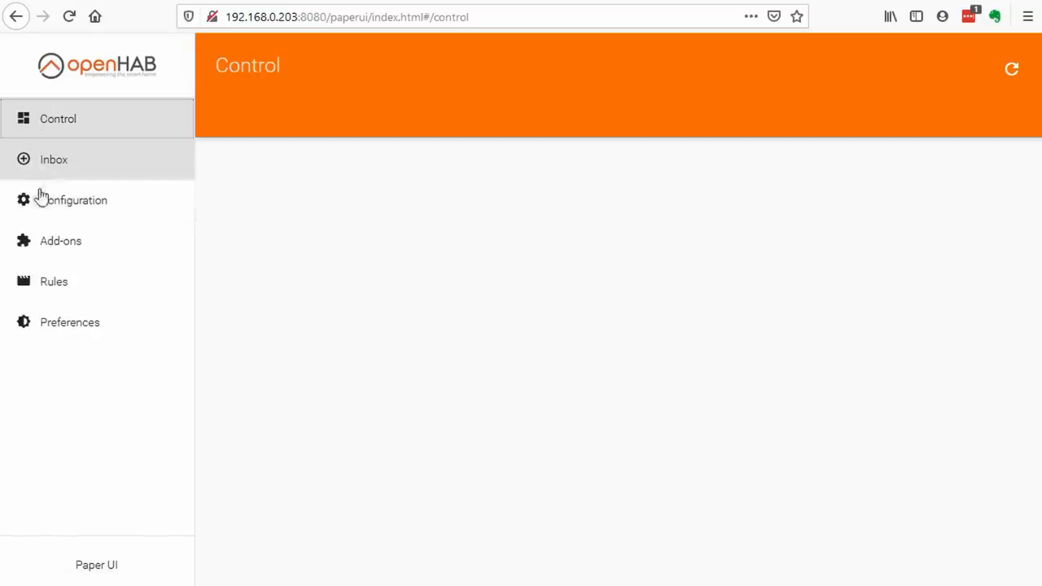
{"action": "left_click", "coordinate": [60, 240]}
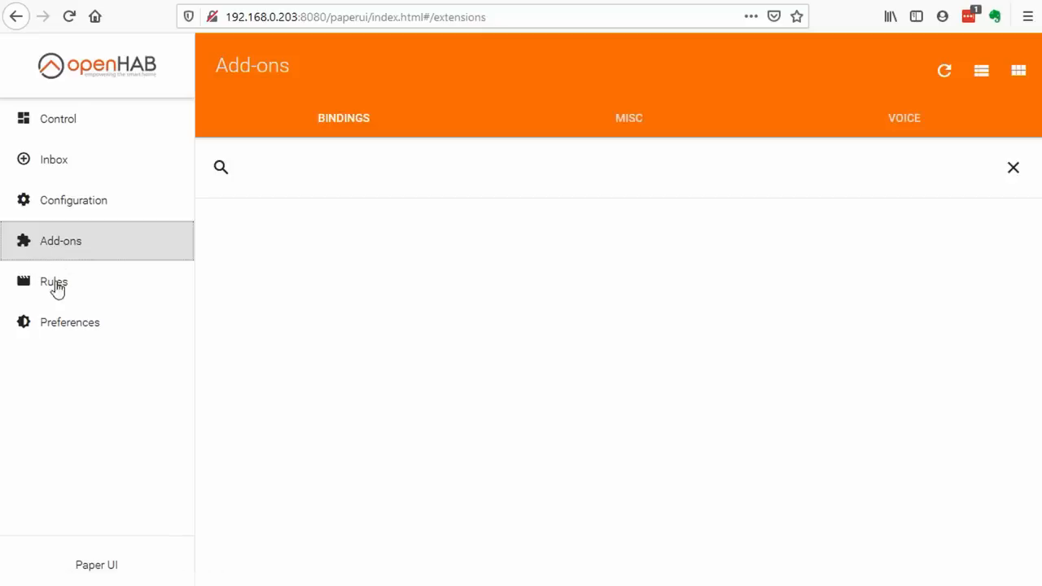
{"action": "mouse_move", "coordinate": [194, 318]}
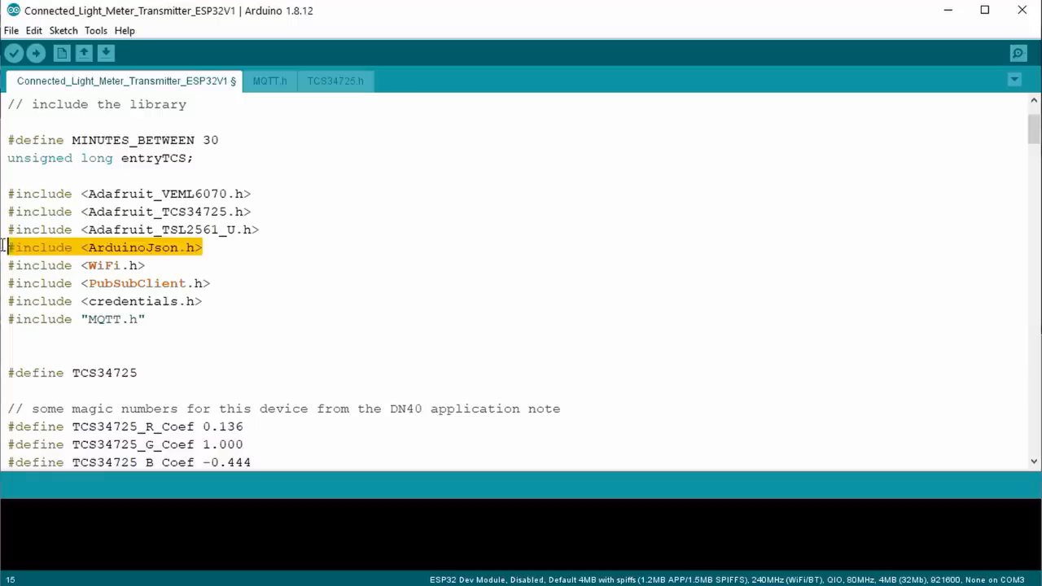
- Scroll to client.publish and highlight the LIGHTSENSOR/values topic string
{"action": "left_click", "coordinate": [212, 284]}
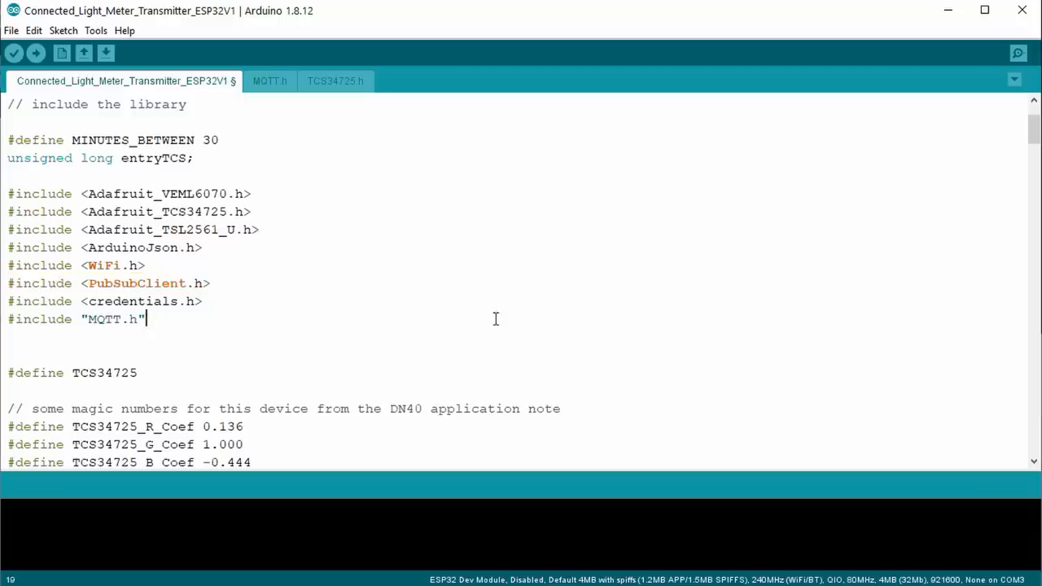
{"action": "mouse_move", "coordinate": [852, 302]}
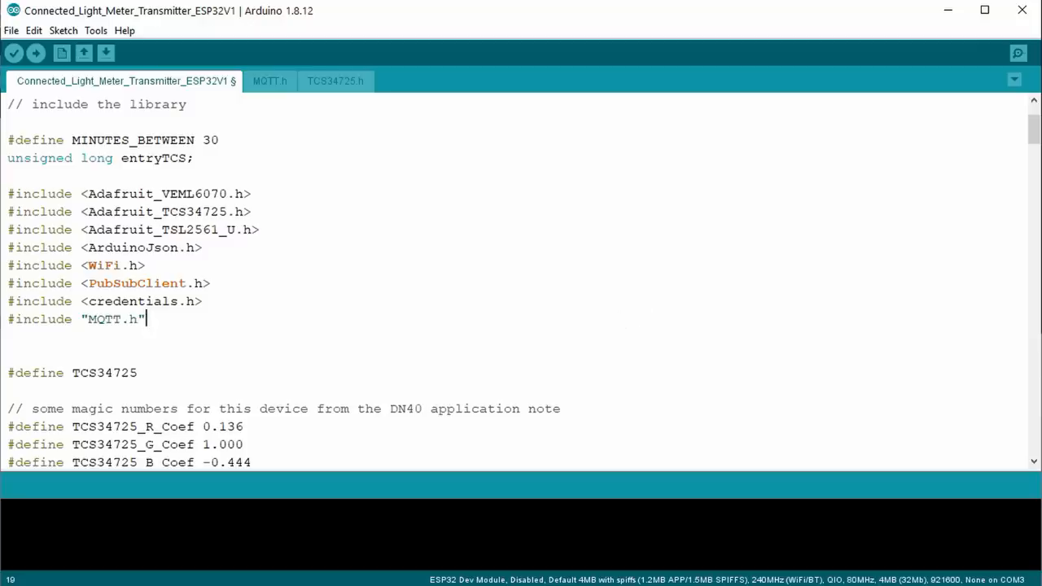
{"action": "scroll", "scroll_direction": "down", "scroll_amount": 3}
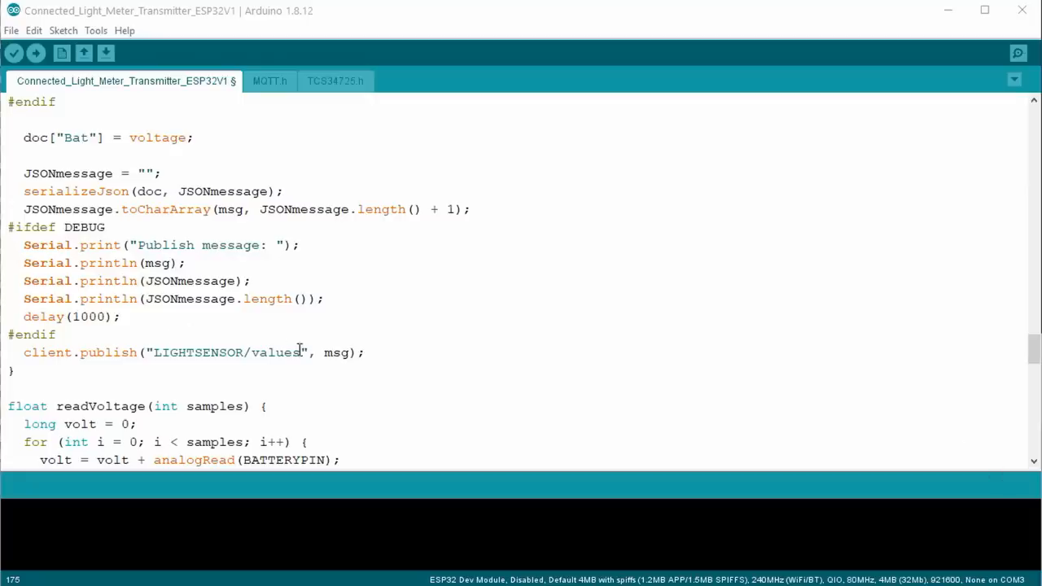
{"action": "double_click", "coordinate": [228, 353]}
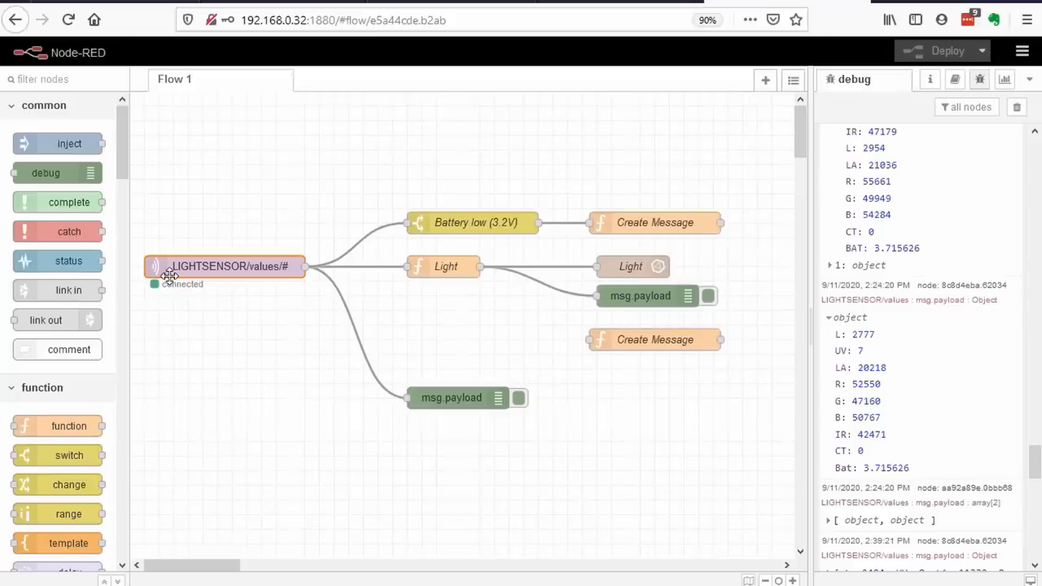
{"action": "mouse_move", "coordinate": [187, 290]}
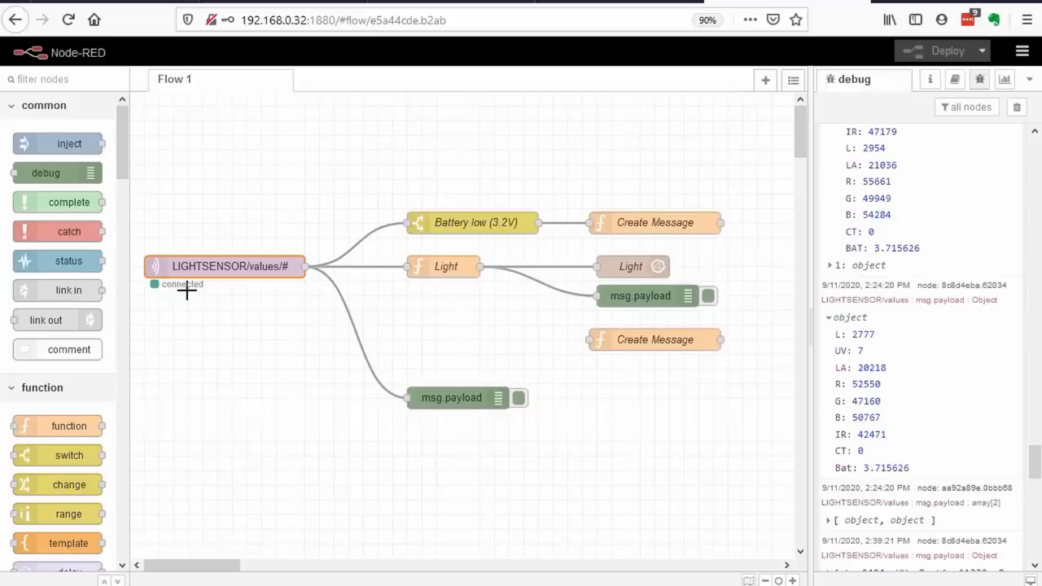
{"action": "mouse_move", "coordinate": [105, 69]}
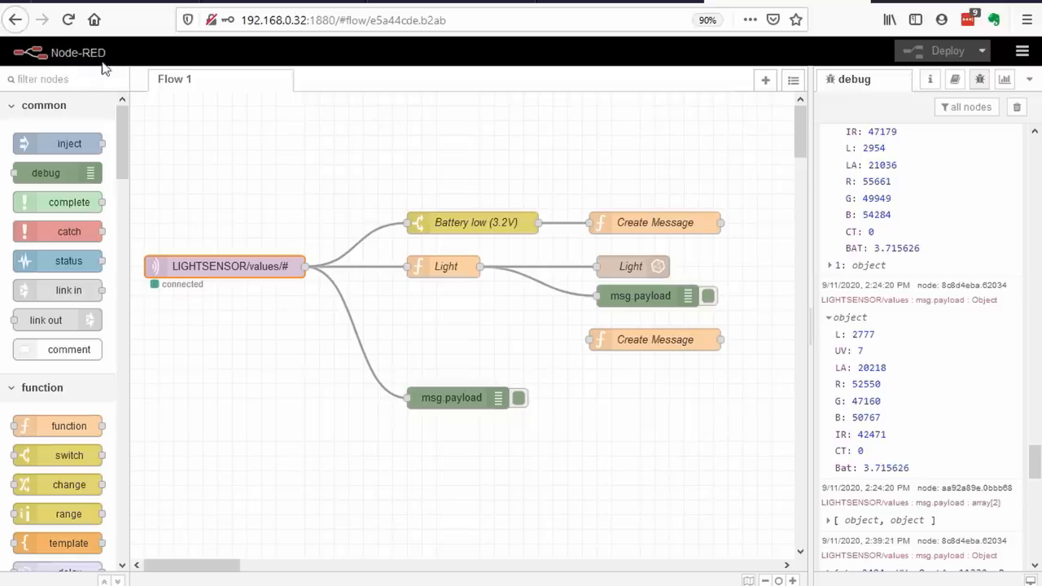
{"action": "mouse_move", "coordinate": [223, 267]}
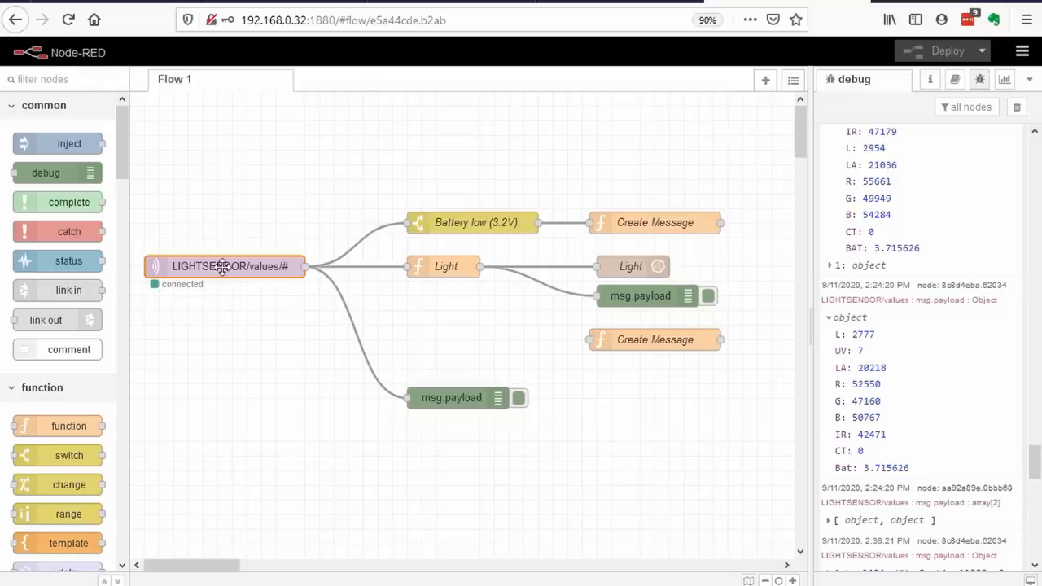
{"action": "double_click", "coordinate": [229, 266]}
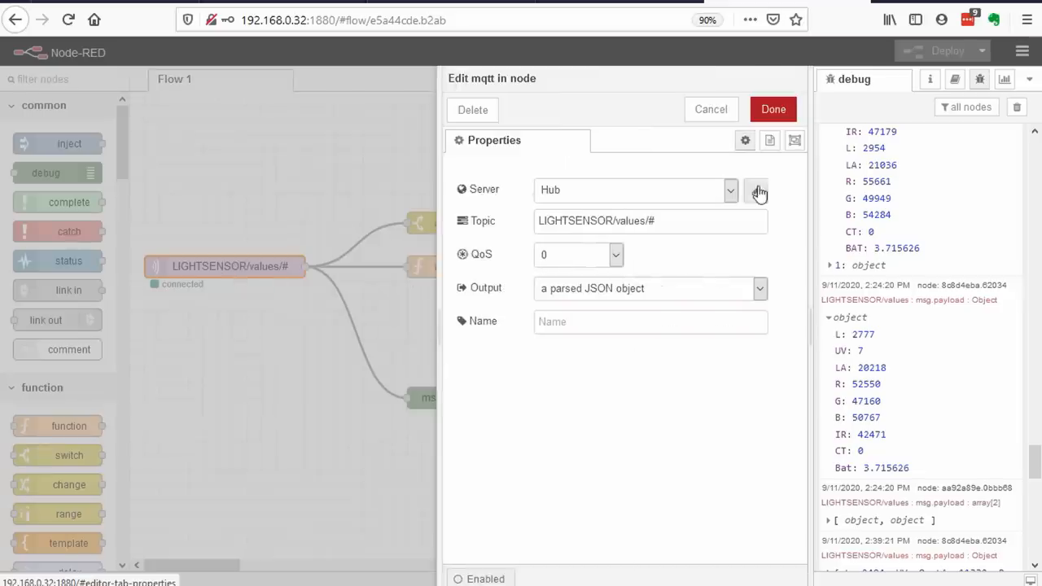
{"action": "left_click", "coordinate": [757, 191]}
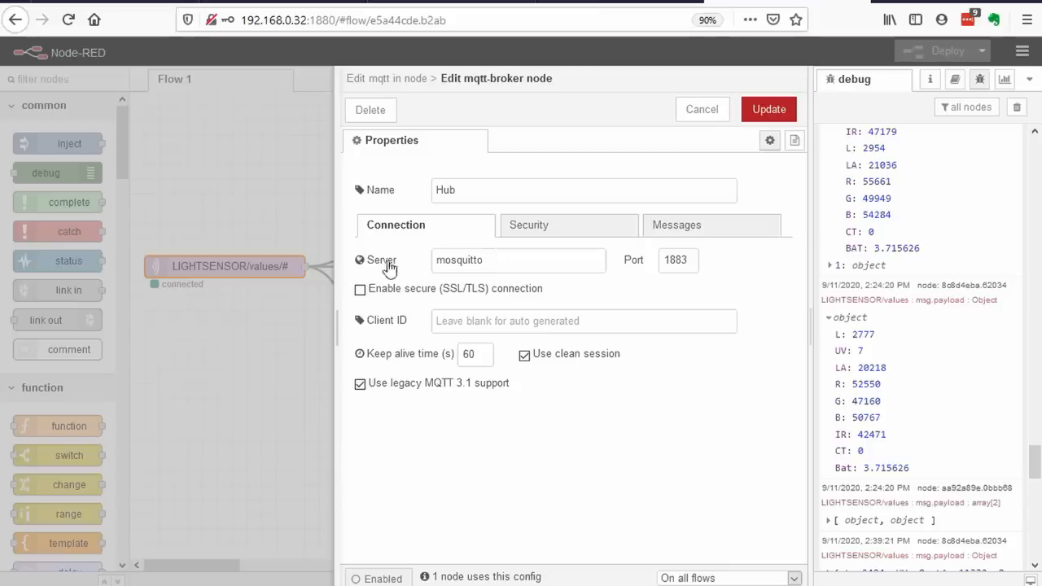
{"action": "mouse_move", "coordinate": [468, 268]}
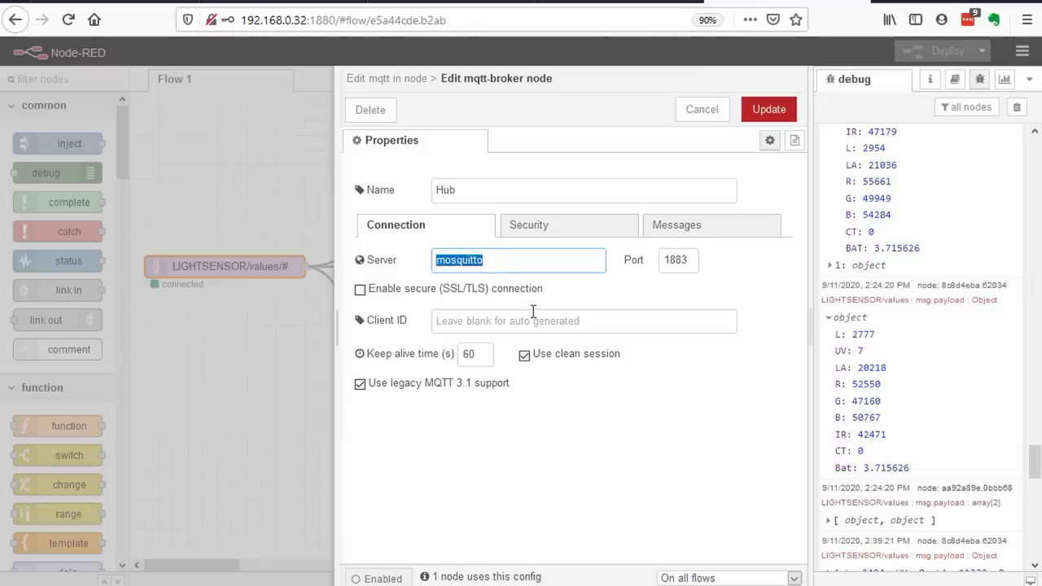
{"action": "left_click", "coordinate": [529, 225]}
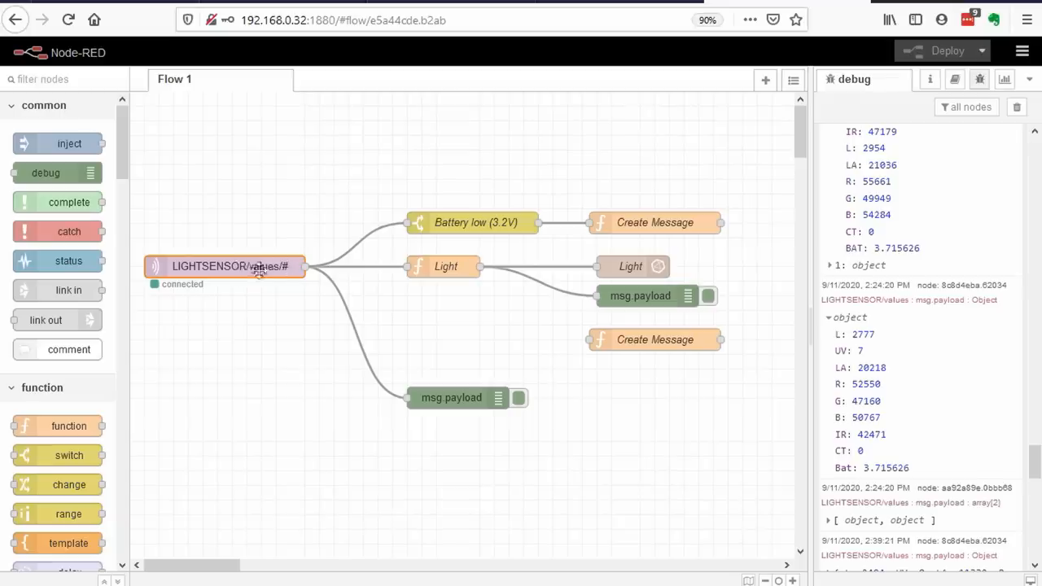
{"action": "mouse_move", "coordinate": [476, 425]}
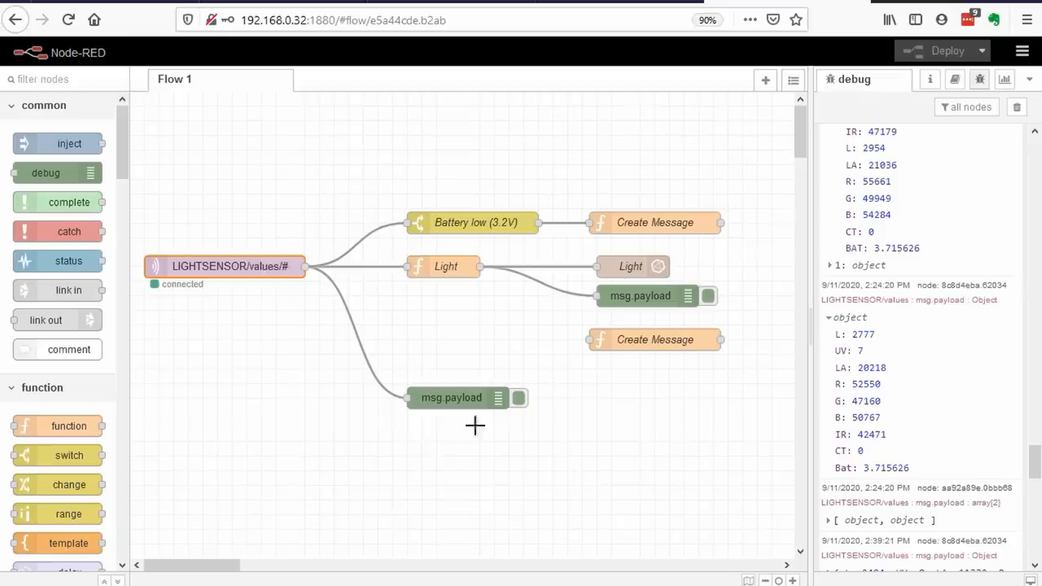
{"action": "mouse_move", "coordinate": [451, 429]}
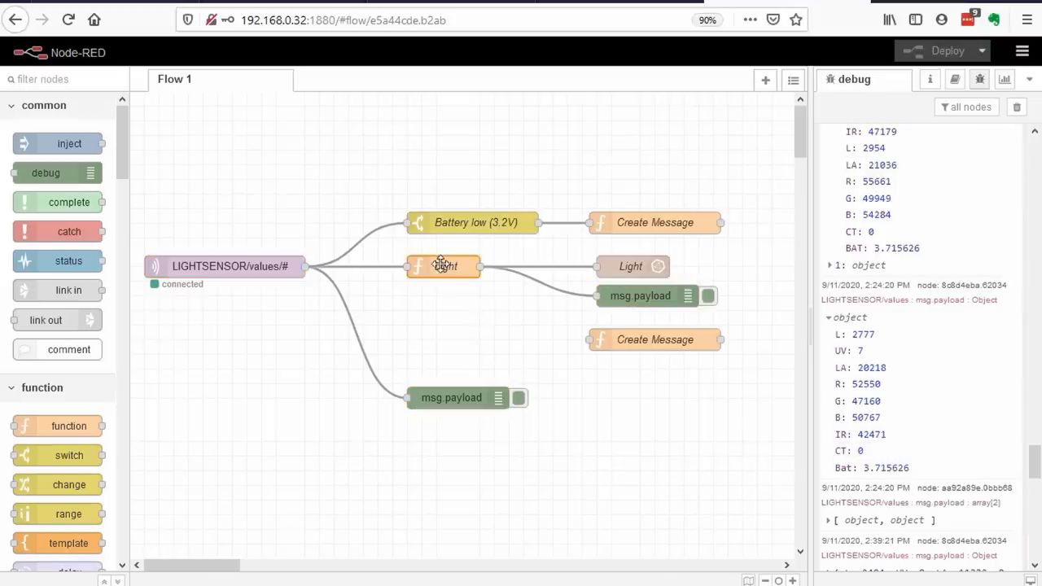
- Review the Light function node's code, then close its editor
{"action": "double_click", "coordinate": [443, 266]}
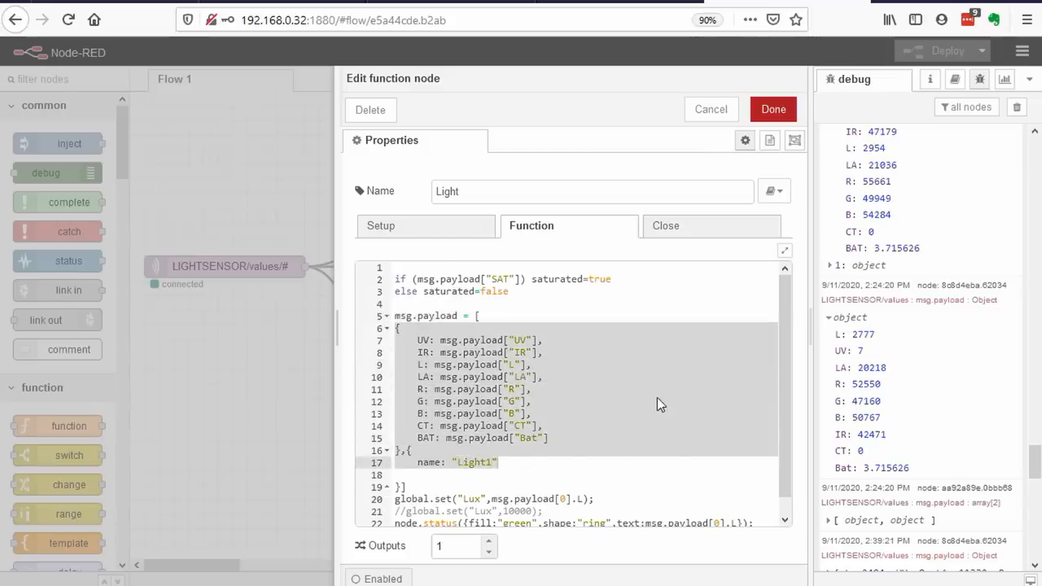
{"action": "scroll", "scroll_direction": "down", "scroll_amount": 3}
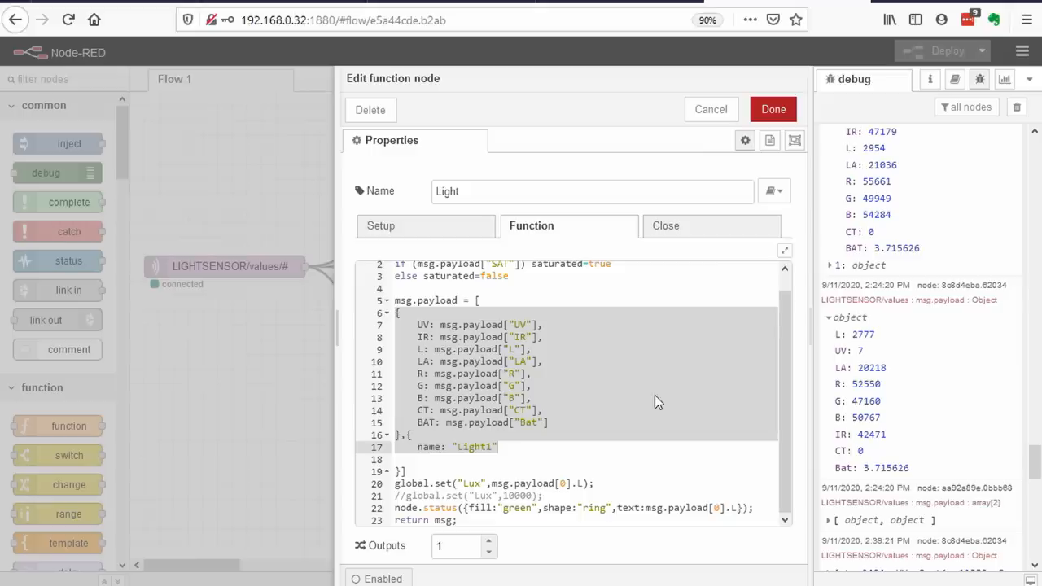
{"action": "left_click", "coordinate": [647, 410]}
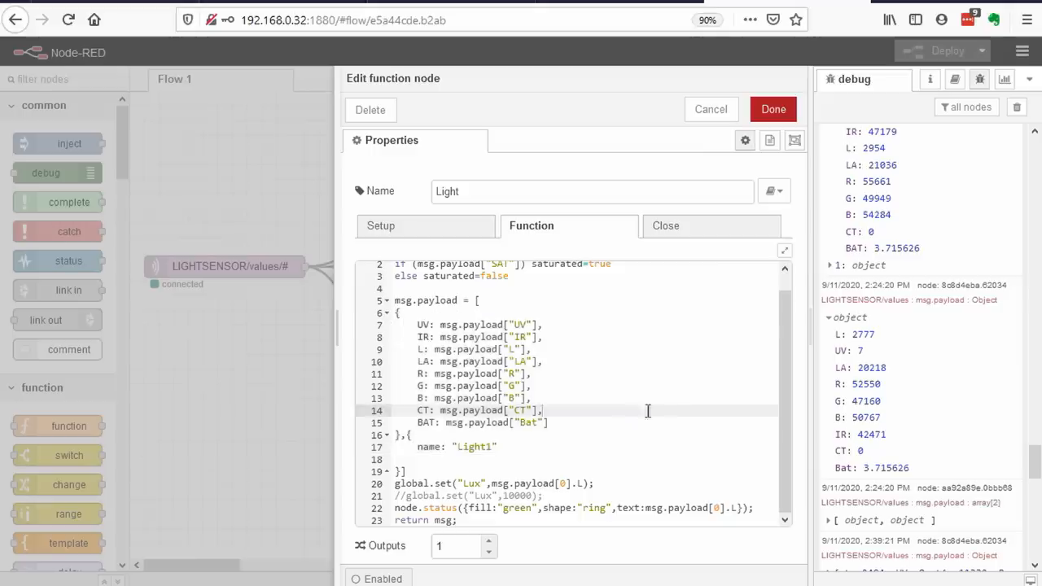
{"action": "mouse_move", "coordinate": [662, 426]}
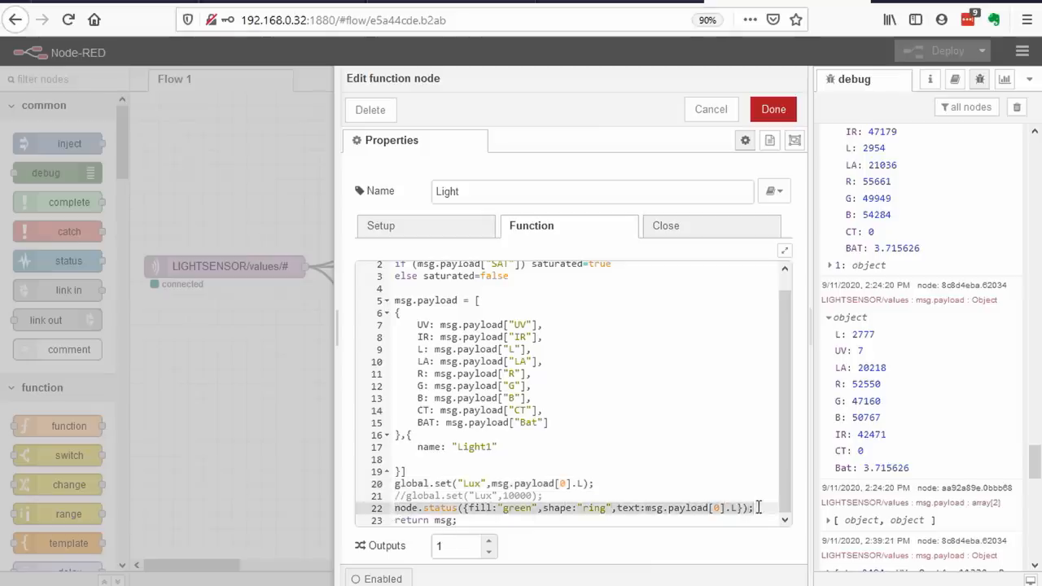
{"action": "left_click", "coordinate": [771, 108]}
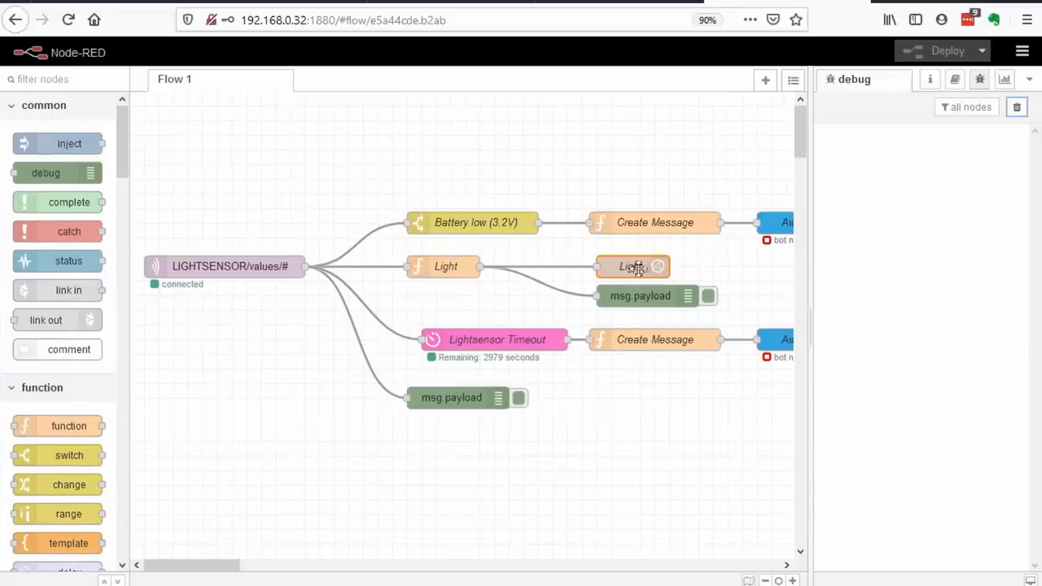
- Open the Light influxdb out node's server config: host influxdb, port 8086, database Light
{"action": "double_click", "coordinate": [630, 266]}
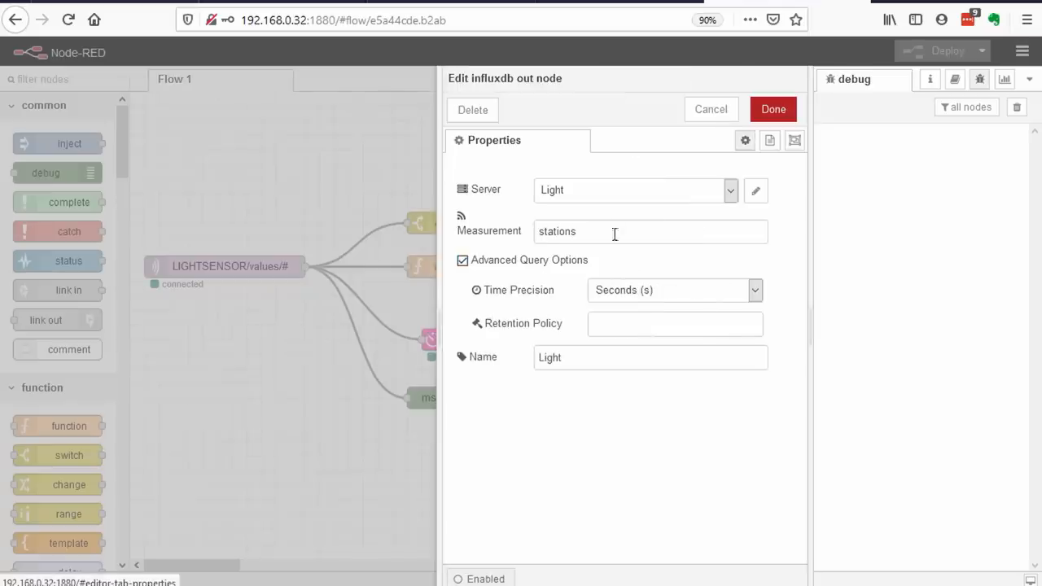
{"action": "left_click", "coordinate": [756, 190]}
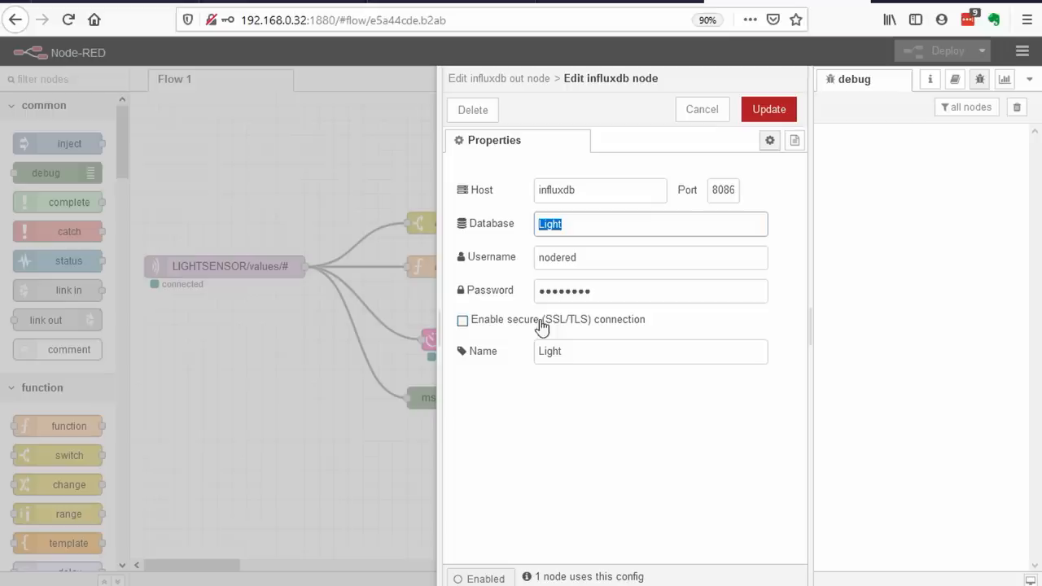
{"action": "mouse_move", "coordinate": [622, 281]}
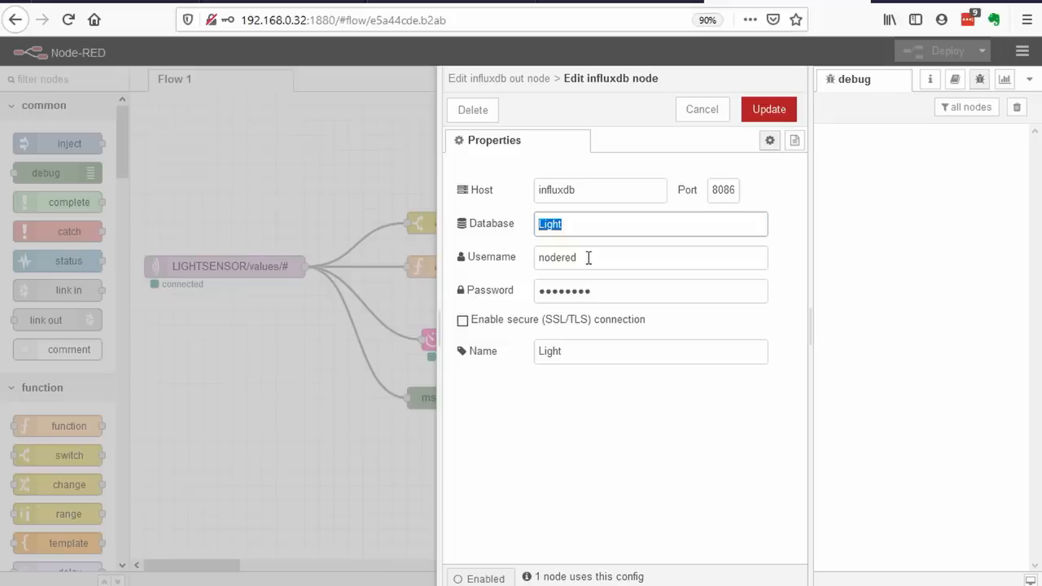
{"action": "mouse_move", "coordinate": [483, 296]}
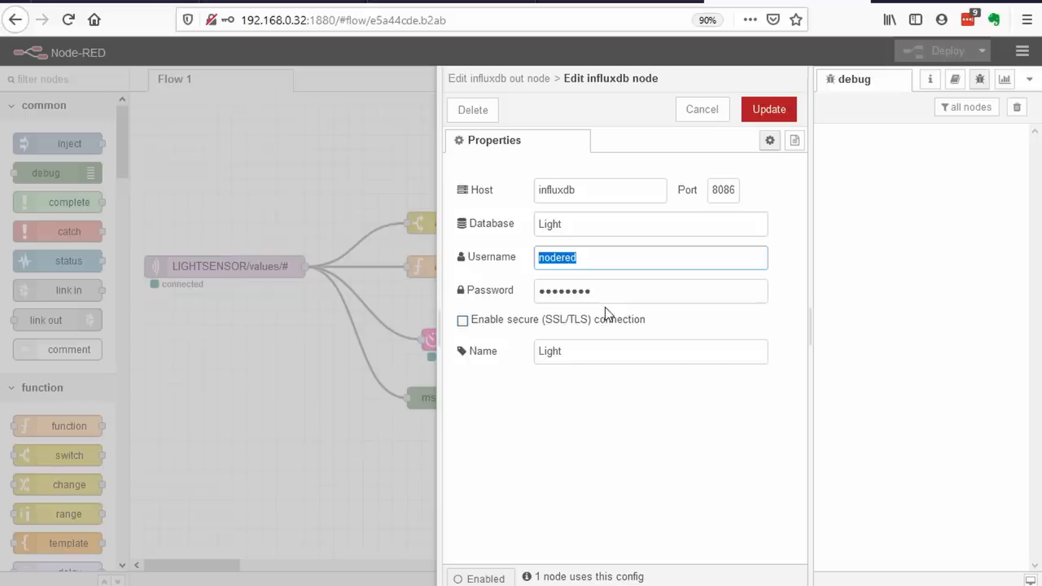
{"action": "mouse_move", "coordinate": [690, 430]}
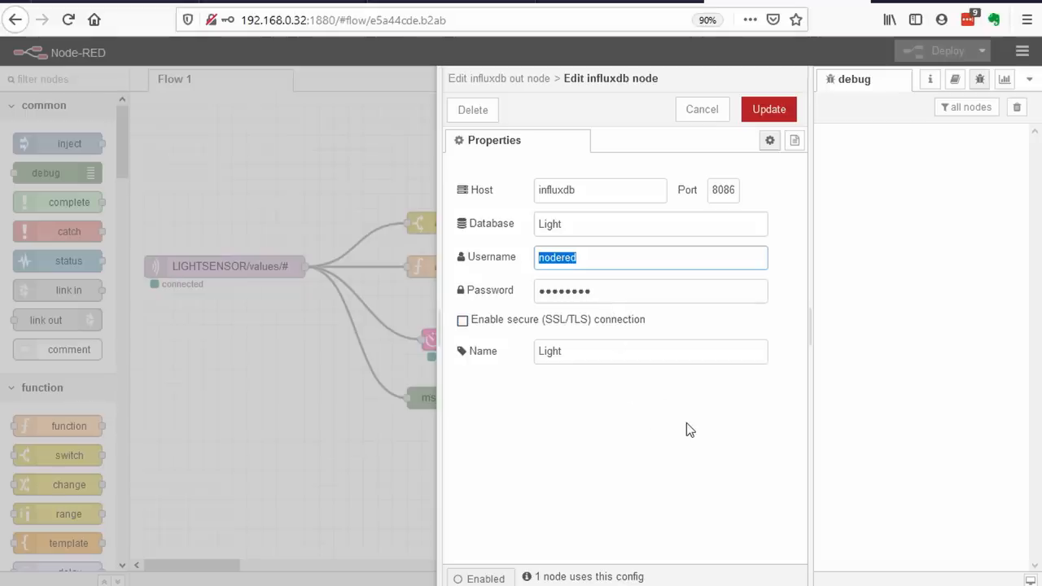
{"action": "mouse_move", "coordinate": [831, 468]}
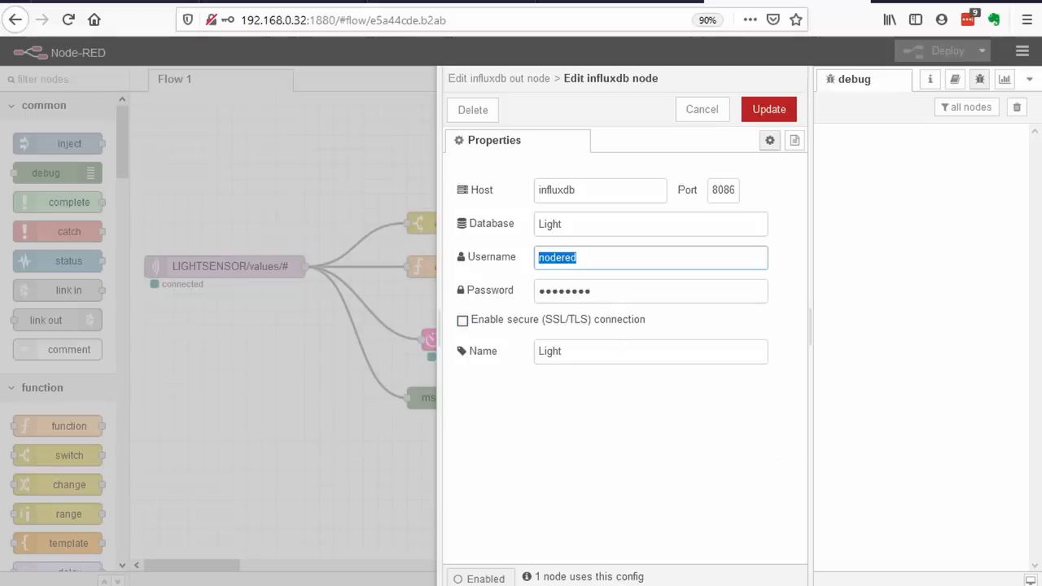
{"action": "left_click", "coordinate": [701, 109]}
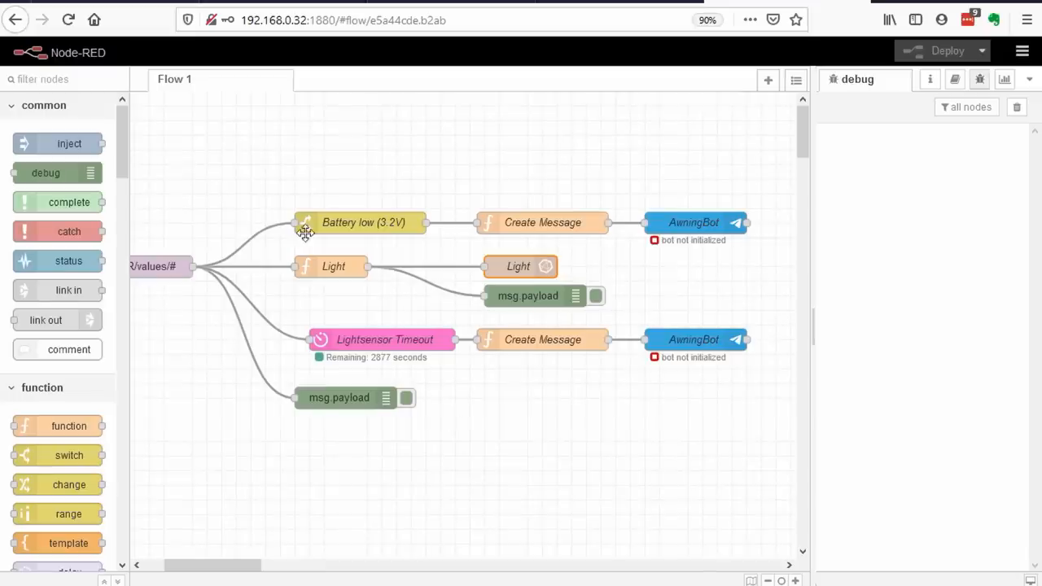
{"action": "mouse_move", "coordinate": [657, 339]}
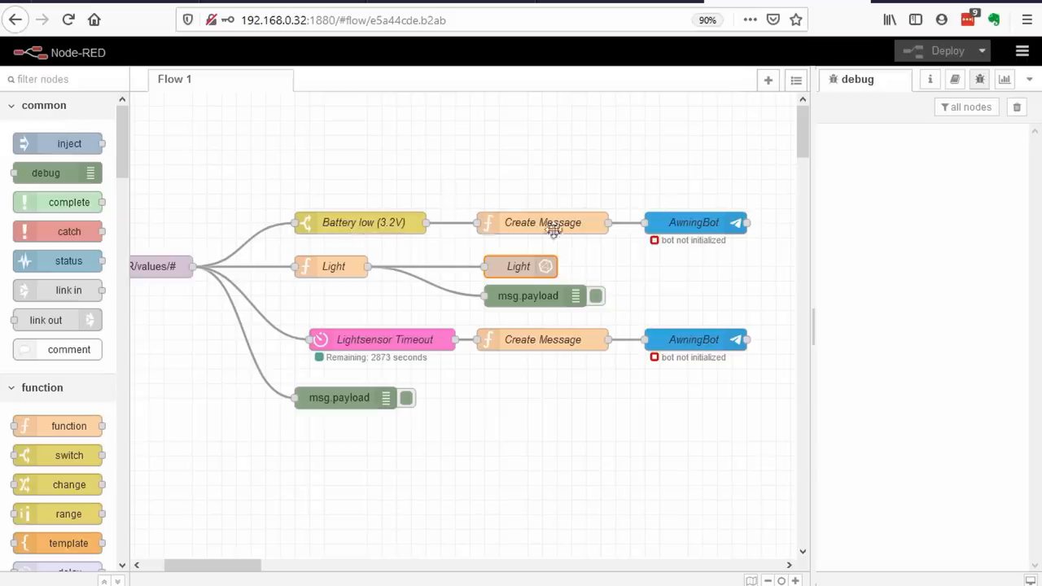
{"action": "double_click", "coordinate": [361, 223]}
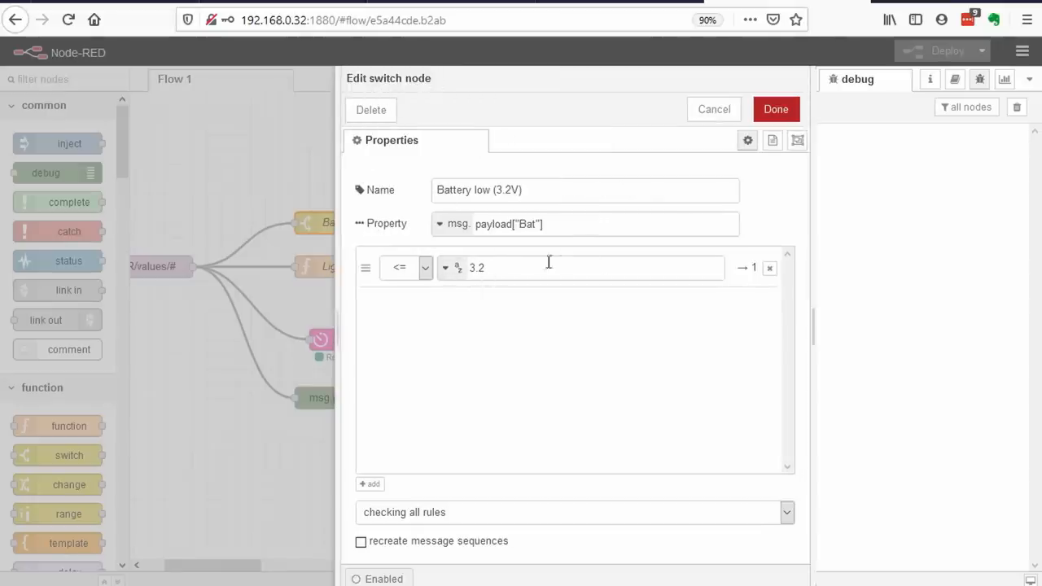
{"action": "mouse_move", "coordinate": [748, 267]}
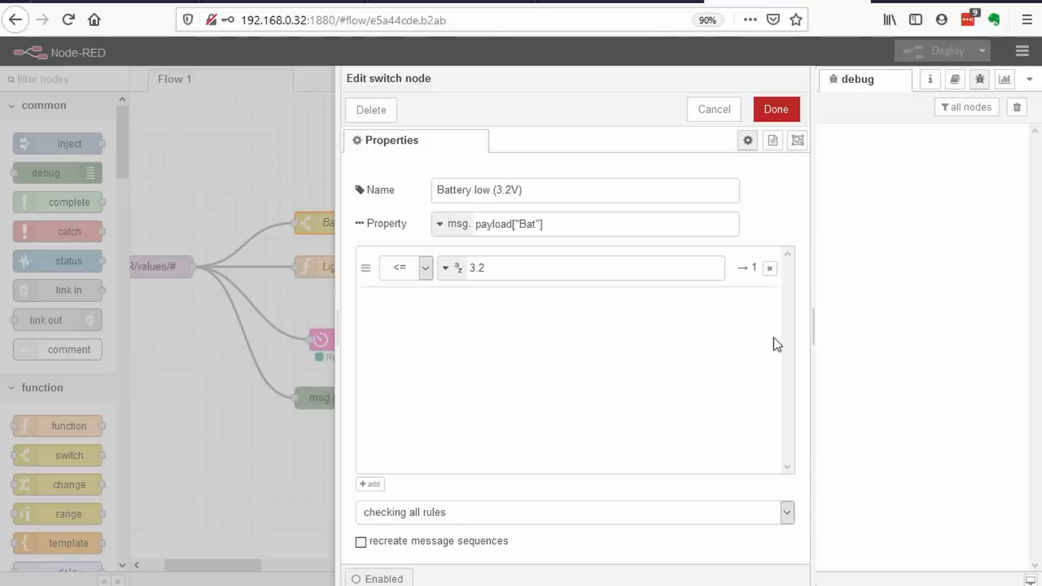
{"action": "mouse_move", "coordinate": [779, 263]}
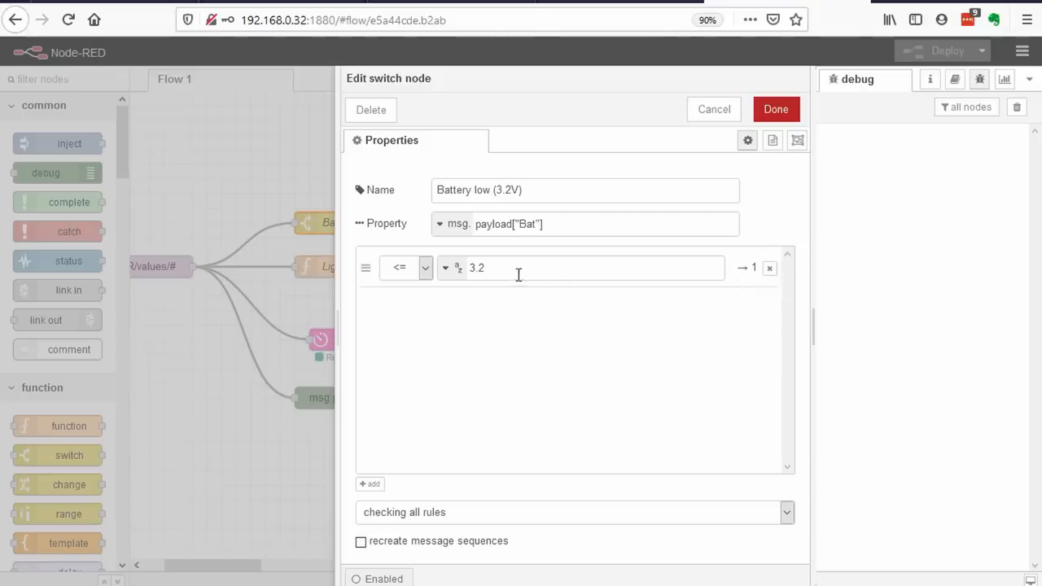
{"action": "left_click", "coordinate": [404, 267]}
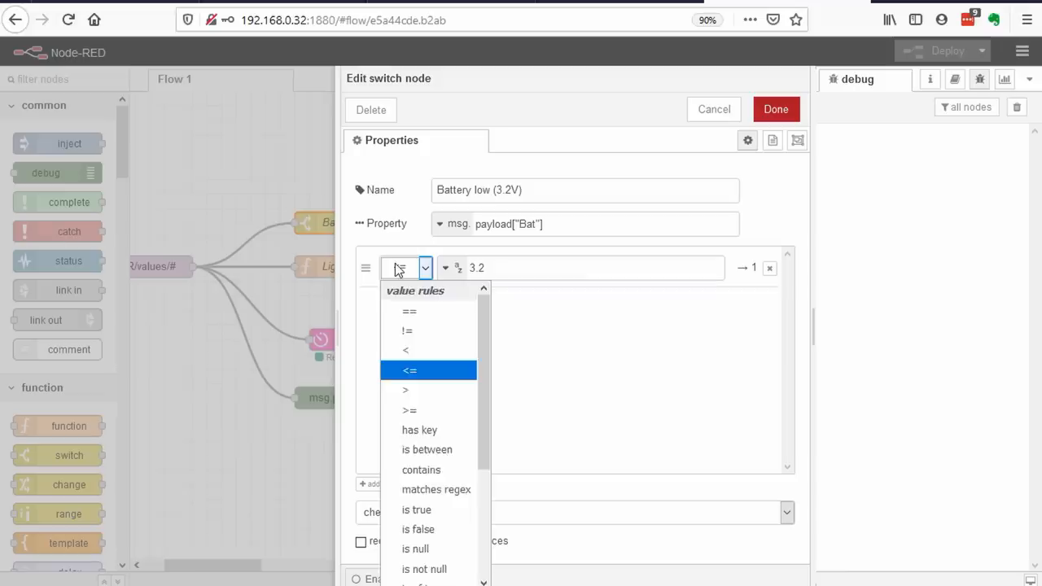
{"action": "left_click", "coordinate": [410, 370]}
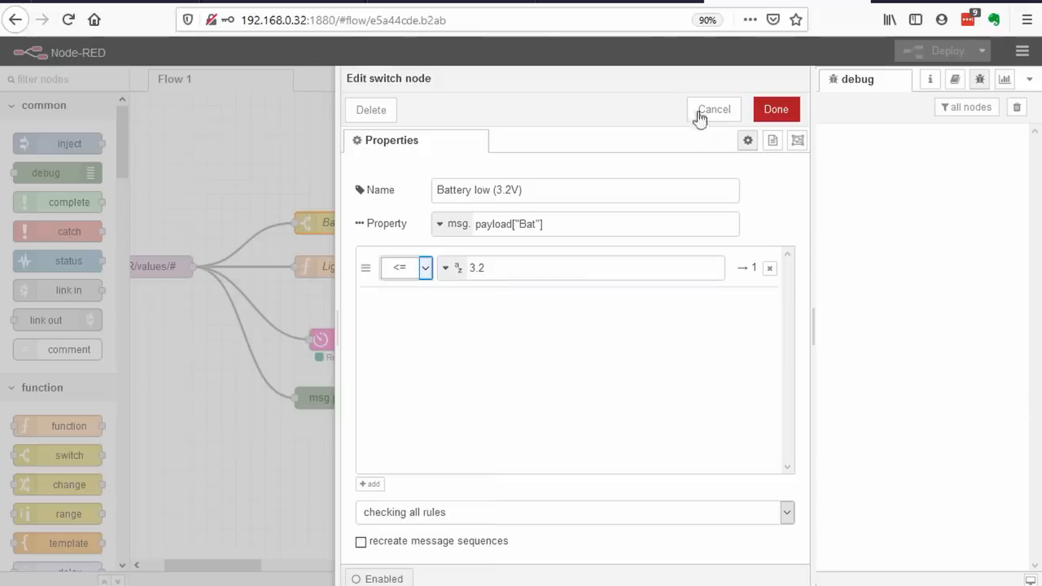
{"action": "left_click", "coordinate": [713, 109]}
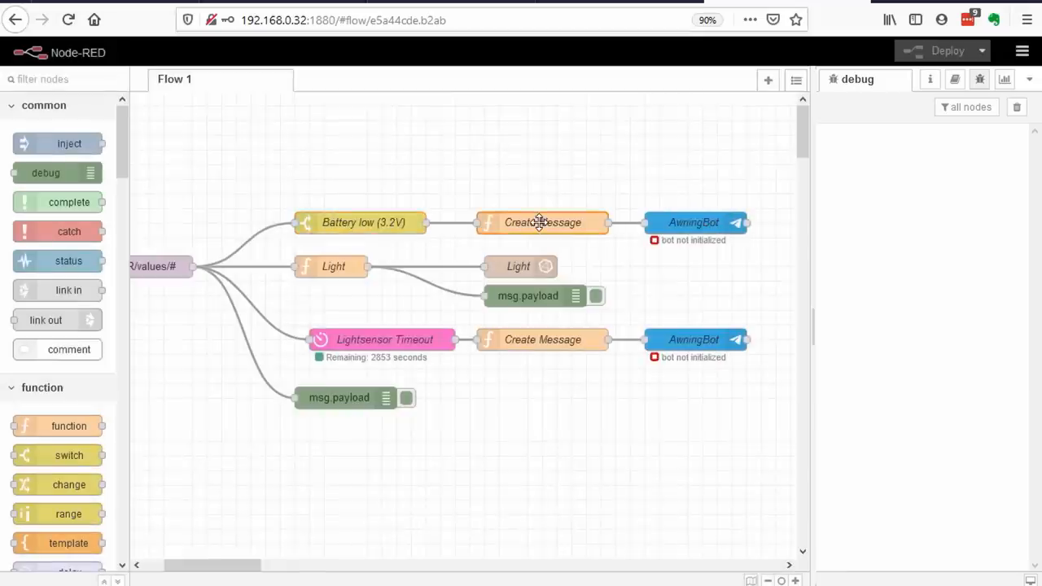
{"action": "double_click", "coordinate": [542, 222]}
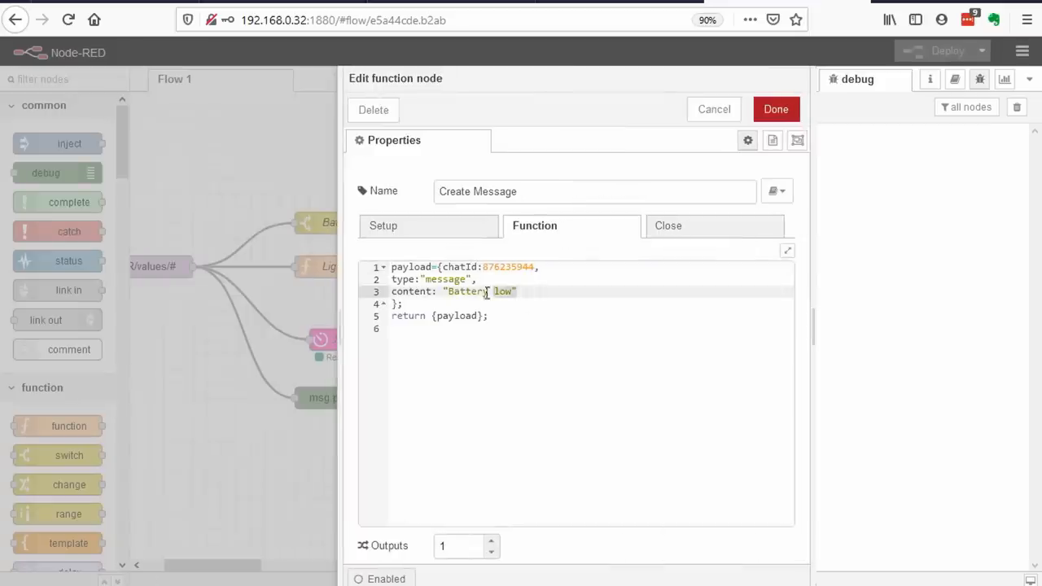
{"action": "left_click", "coordinate": [774, 109]}
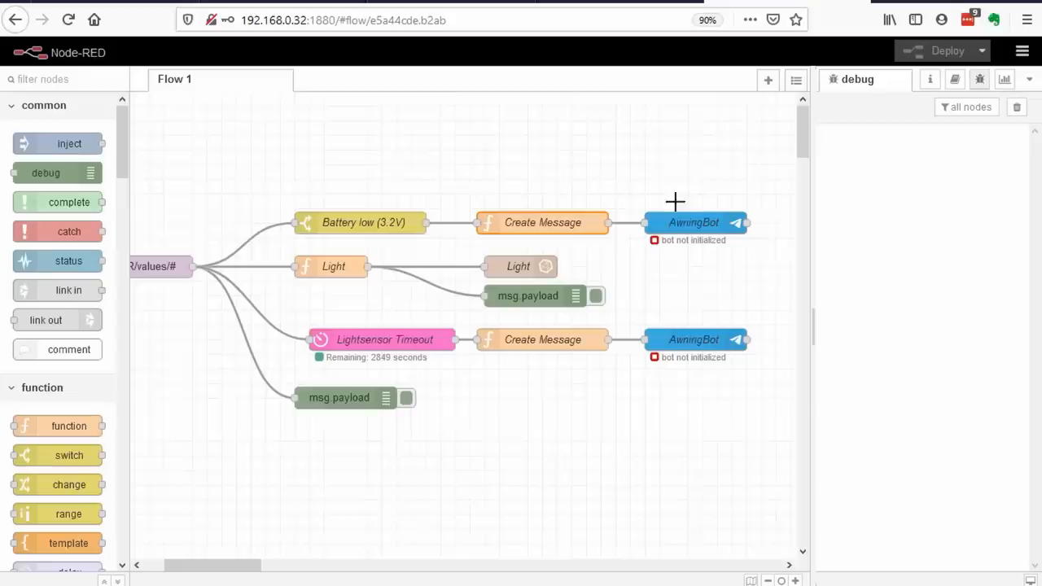
{"action": "mouse_move", "coordinate": [676, 226]}
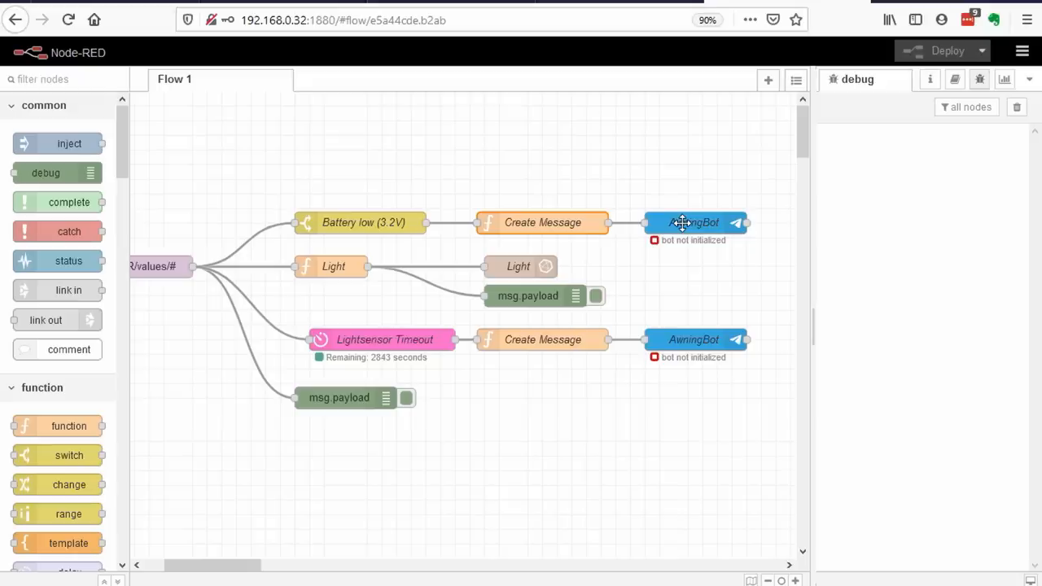
{"action": "mouse_move", "coordinate": [407, 340]}
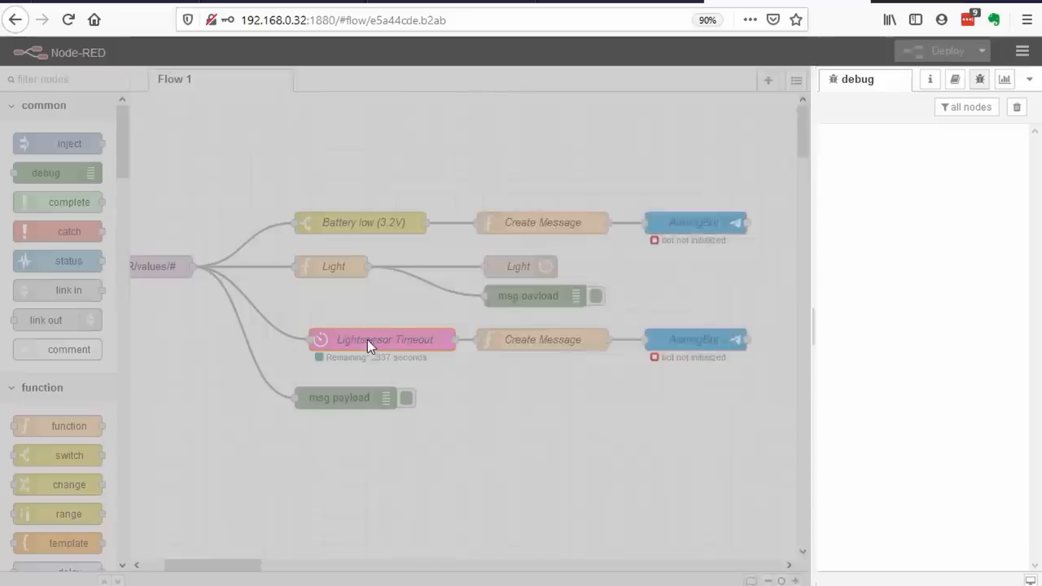
{"action": "double_click", "coordinate": [384, 339]}
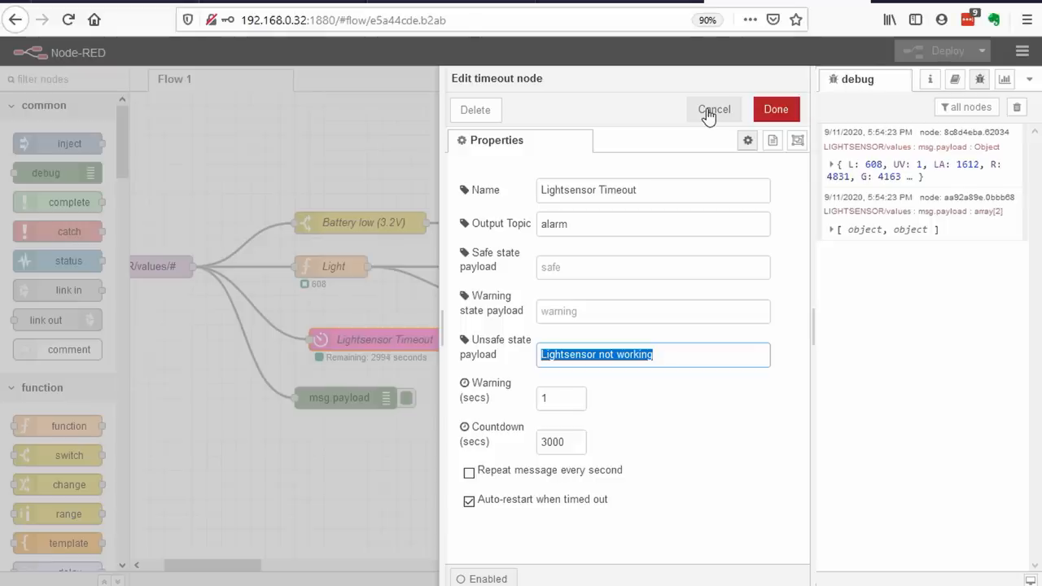
{"action": "left_click", "coordinate": [714, 109]}
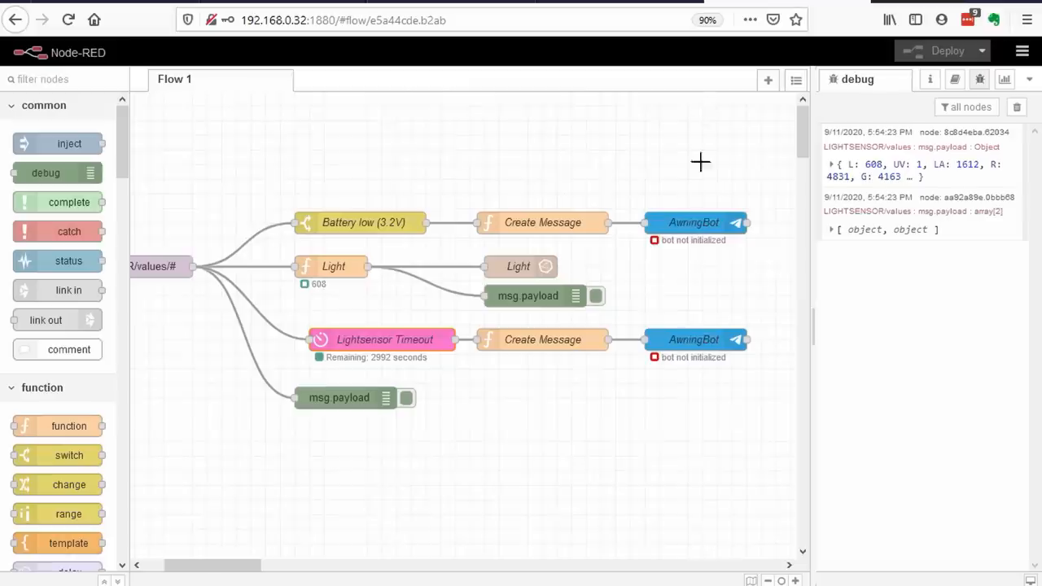
{"action": "mouse_move", "coordinate": [722, 434]}
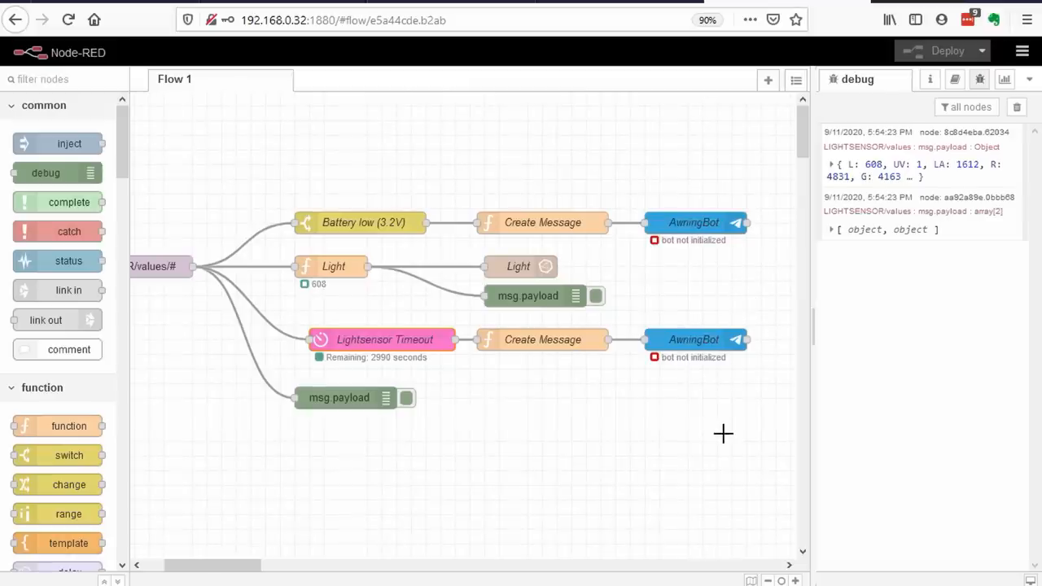
{"action": "mouse_move", "coordinate": [398, 481]}
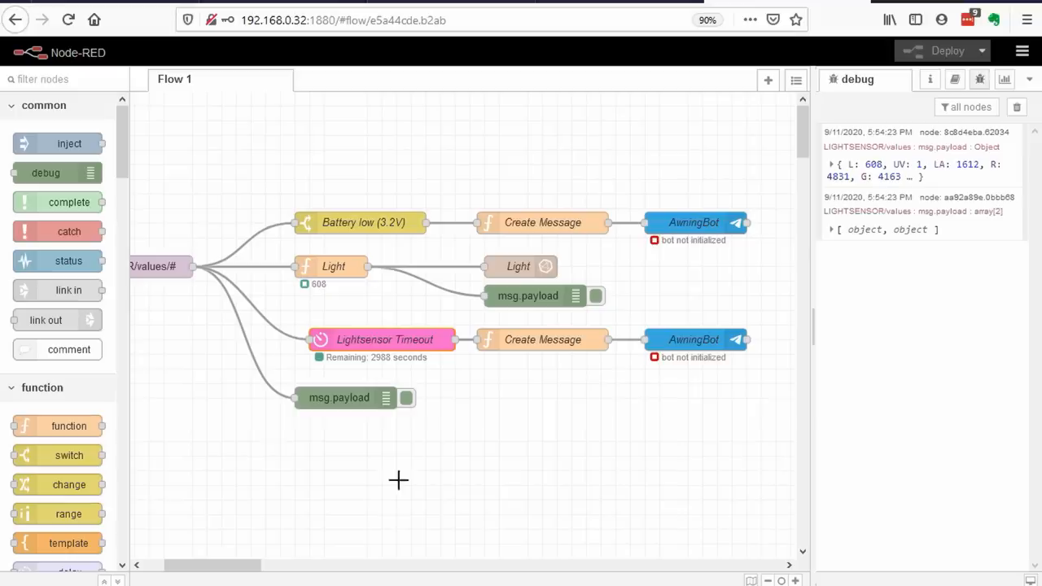
{"action": "mouse_move", "coordinate": [405, 411]}
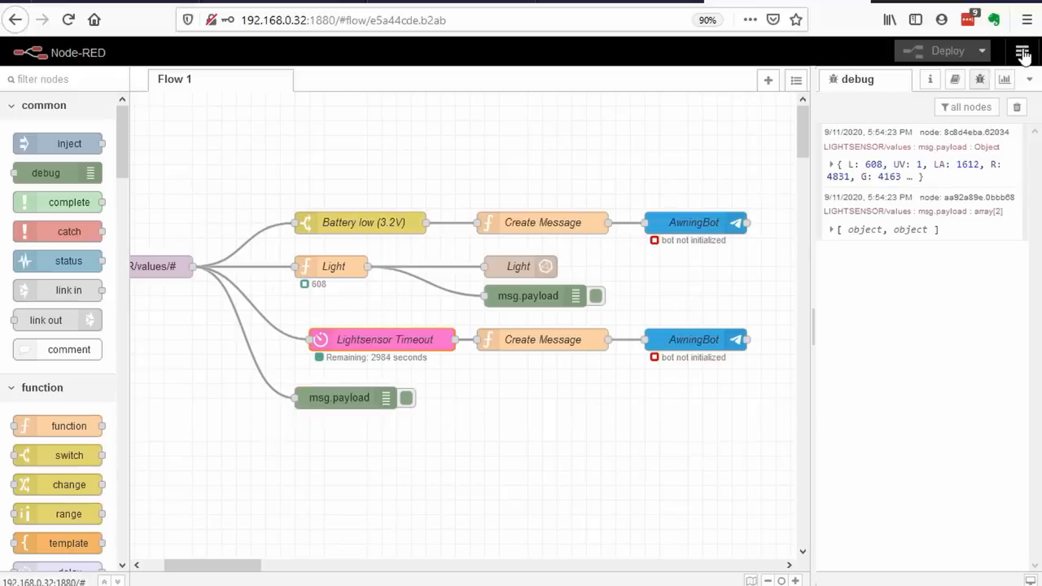
{"action": "left_click", "coordinate": [1022, 53]}
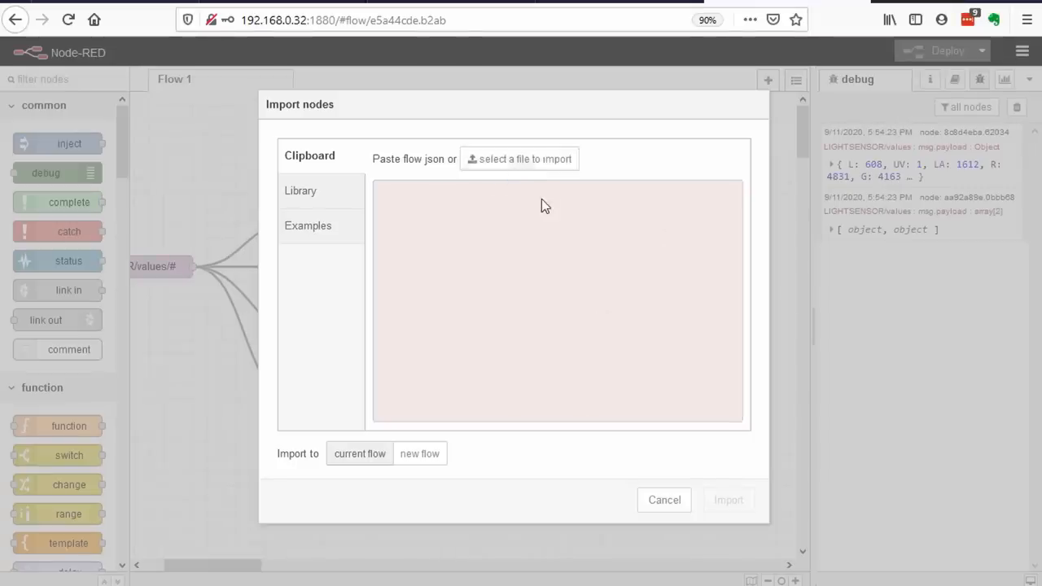
{"action": "left_click", "coordinate": [519, 159]}
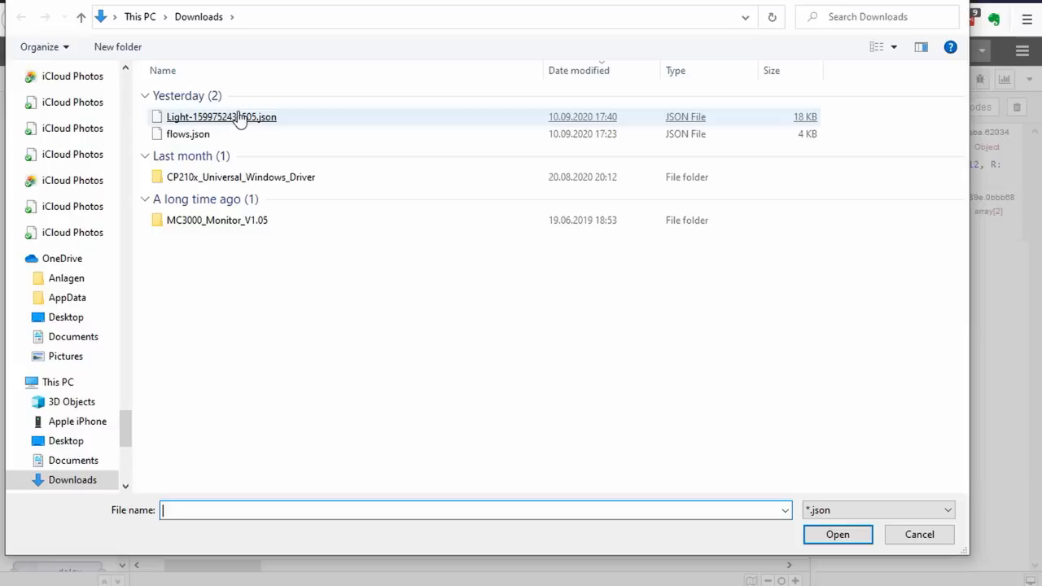
{"action": "mouse_move", "coordinate": [282, 122]}
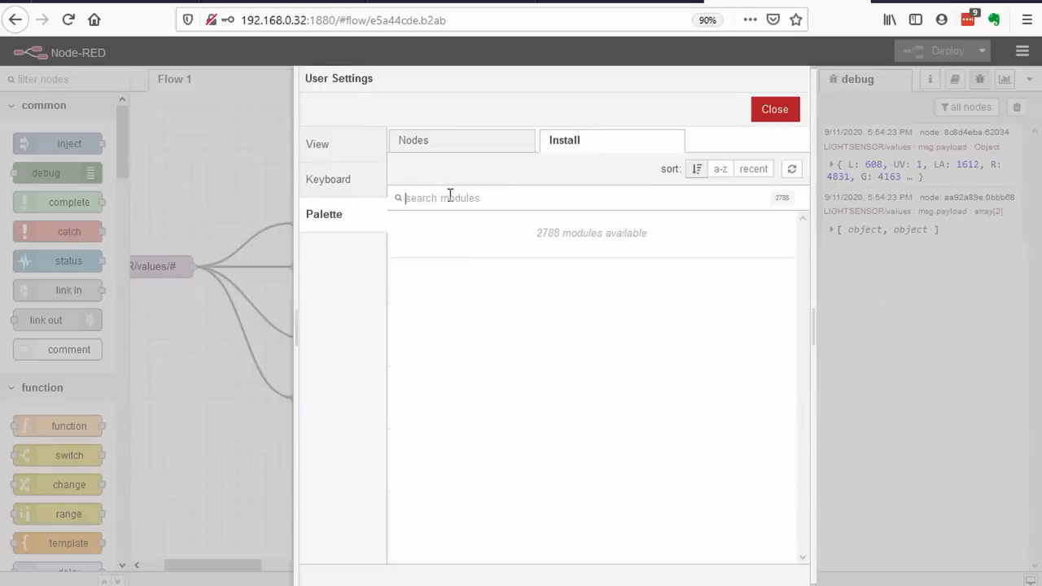
{"action": "type", "text": "telegram"}
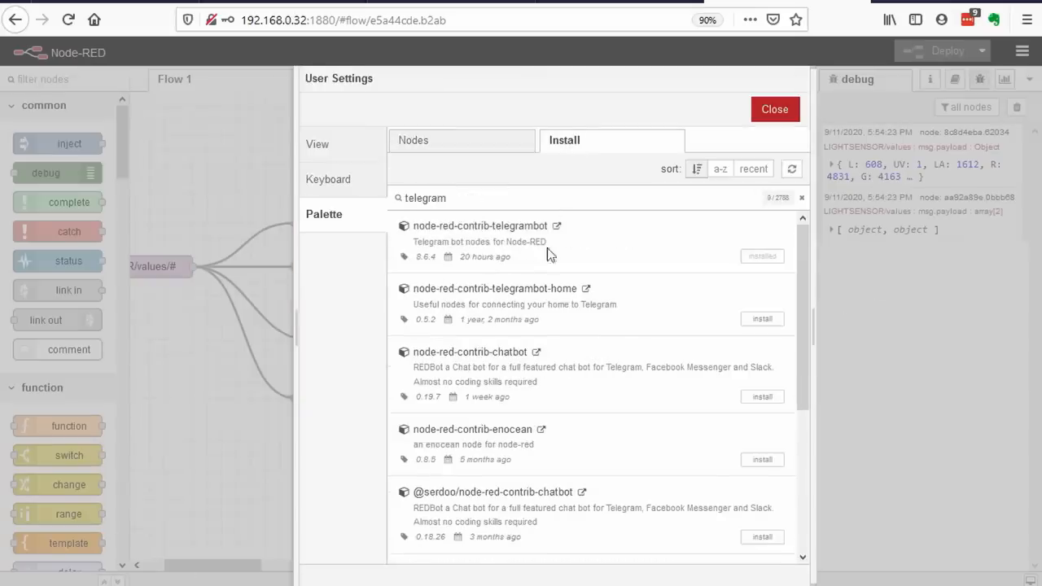
{"action": "left_click", "coordinate": [774, 109]}
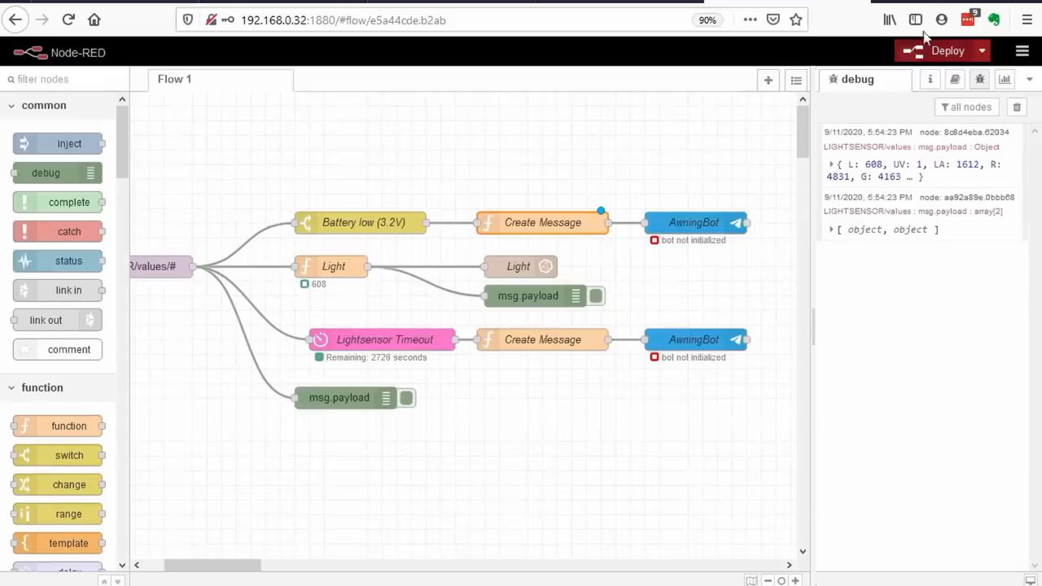
- Open a shell console inside Portainer's influxdb container
{"action": "left_click", "coordinate": [943, 51]}
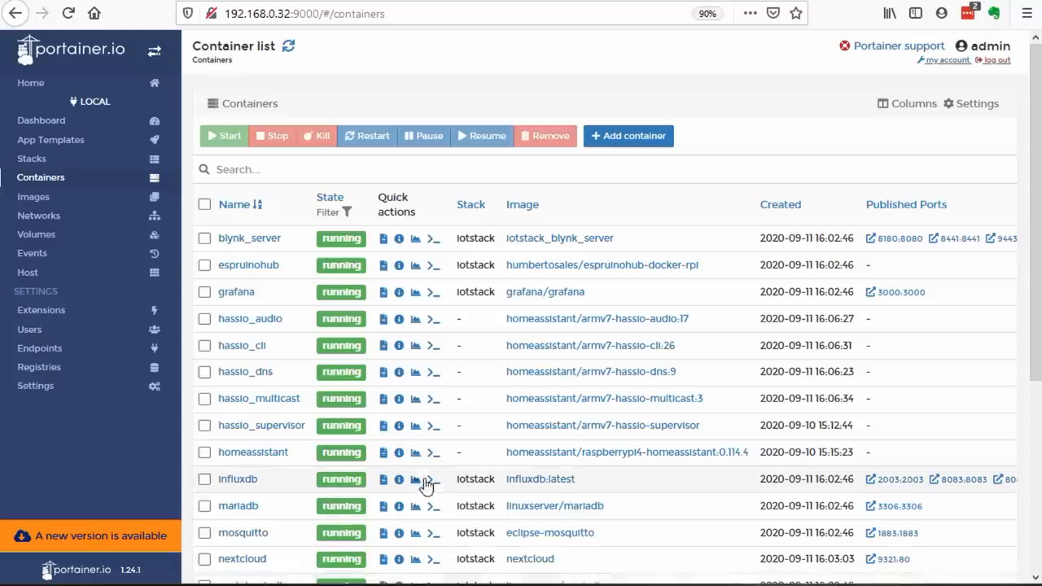
{"action": "left_click", "coordinate": [433, 478]}
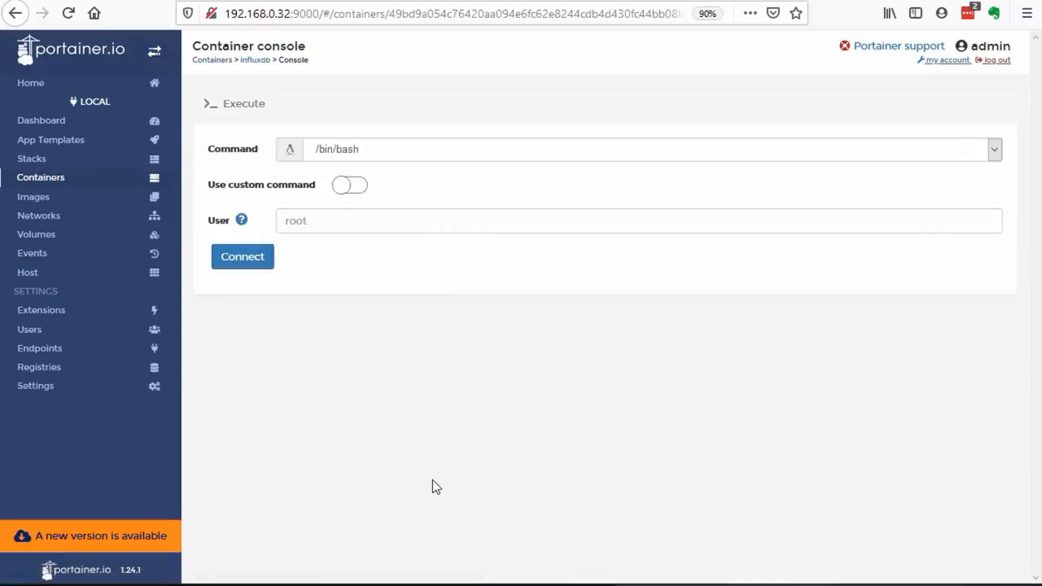
{"action": "left_click", "coordinate": [242, 257]}
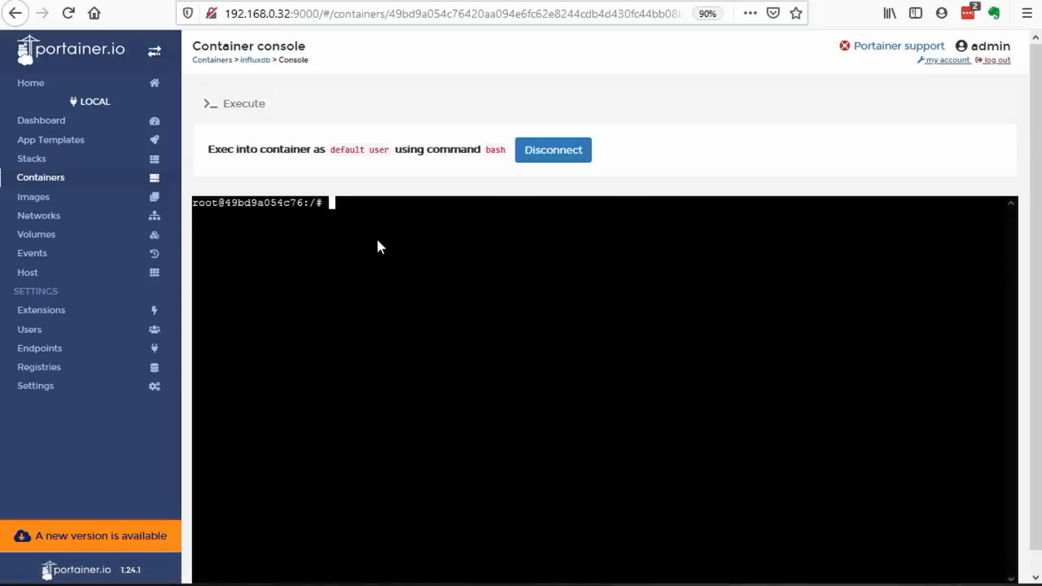
- Run influx and 'show databases', which lists only _internal
{"action": "type", "text": "inf"}
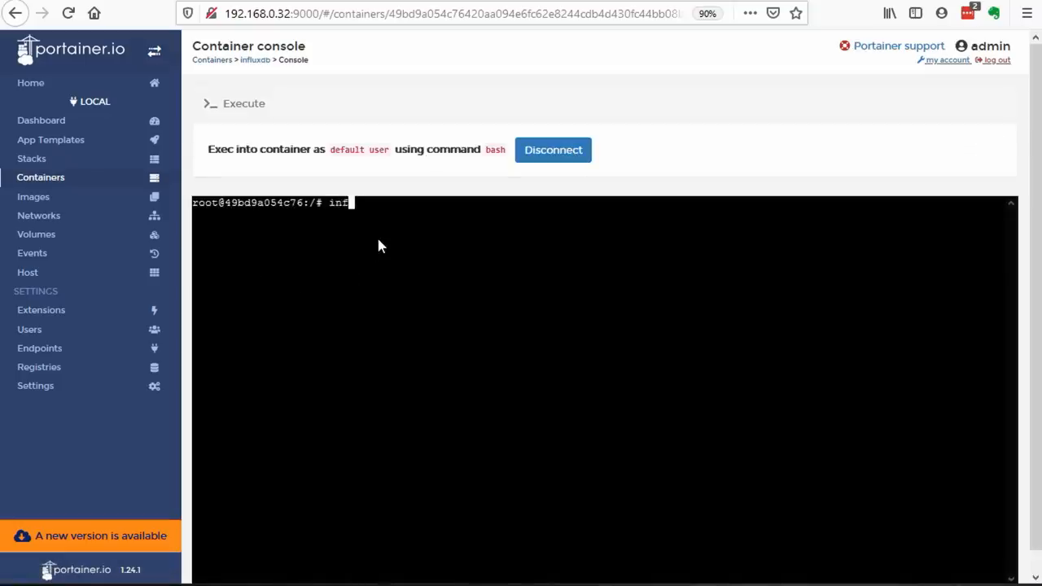
{"action": "key", "text": "Return"}
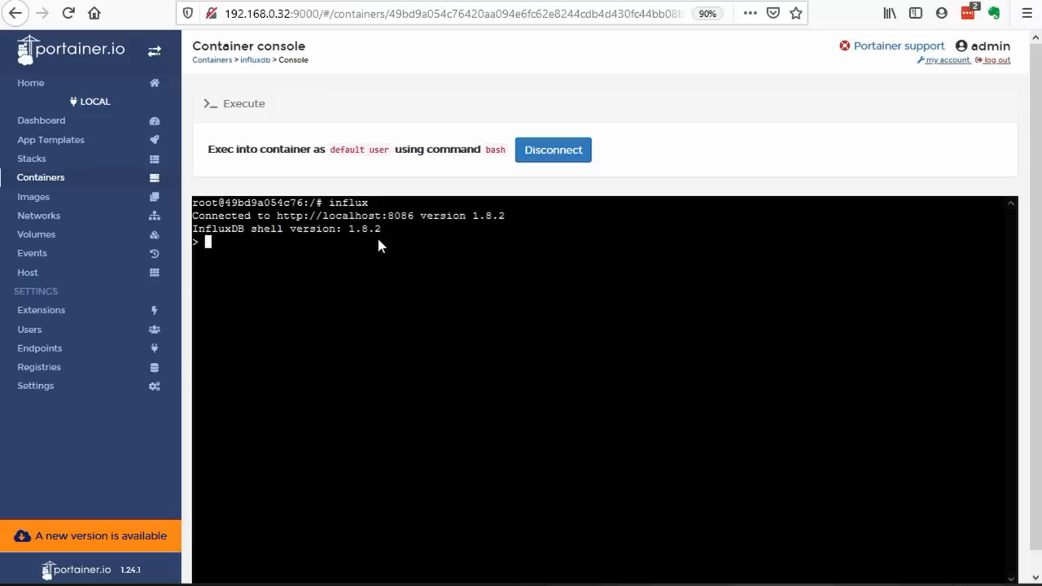
{"action": "type", "text": "show"}
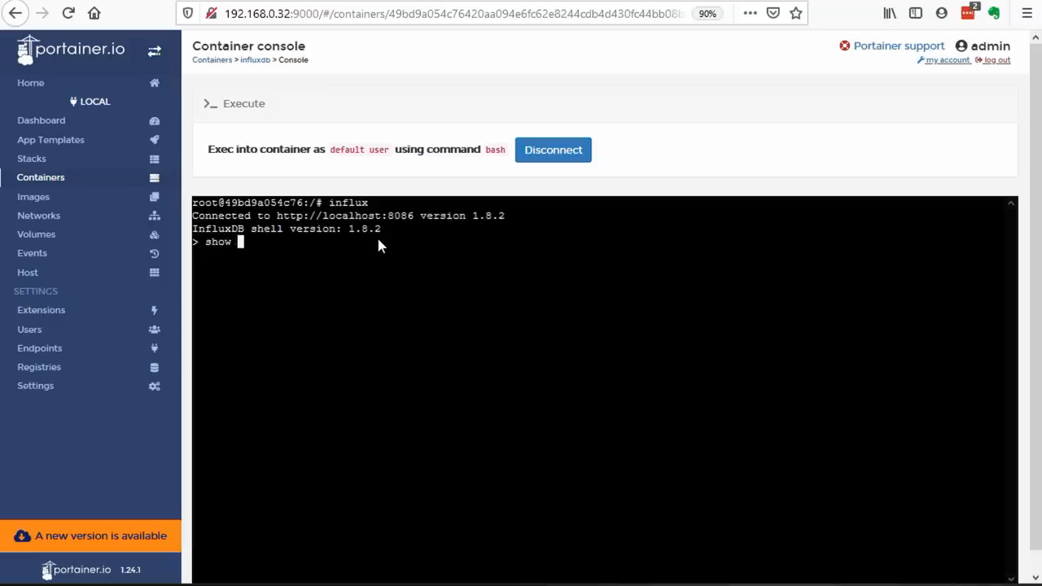
{"action": "type", "text": "database"}
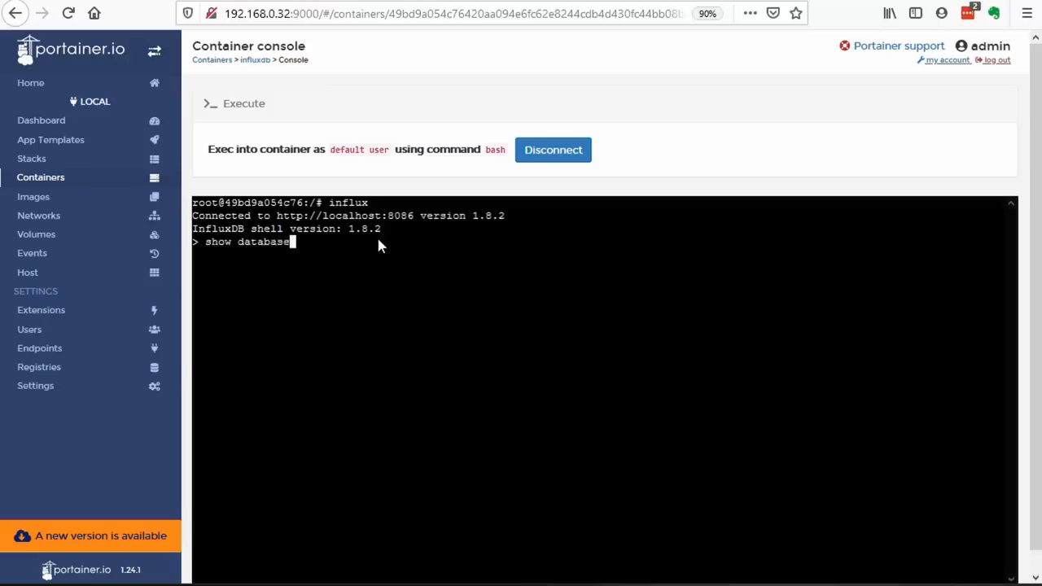
{"action": "key", "text": "Return"}
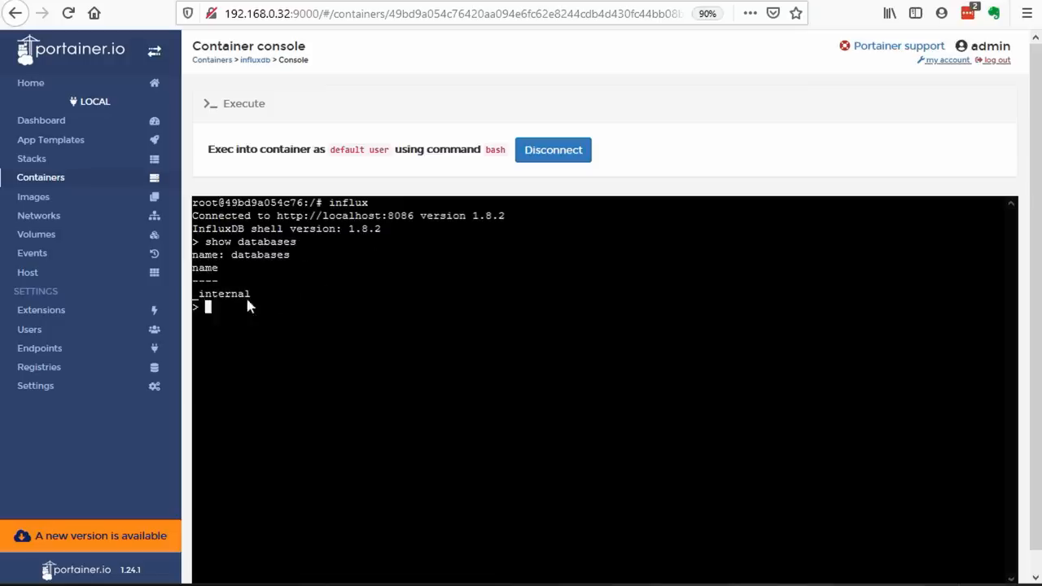
{"action": "double_click", "coordinate": [224, 294]}
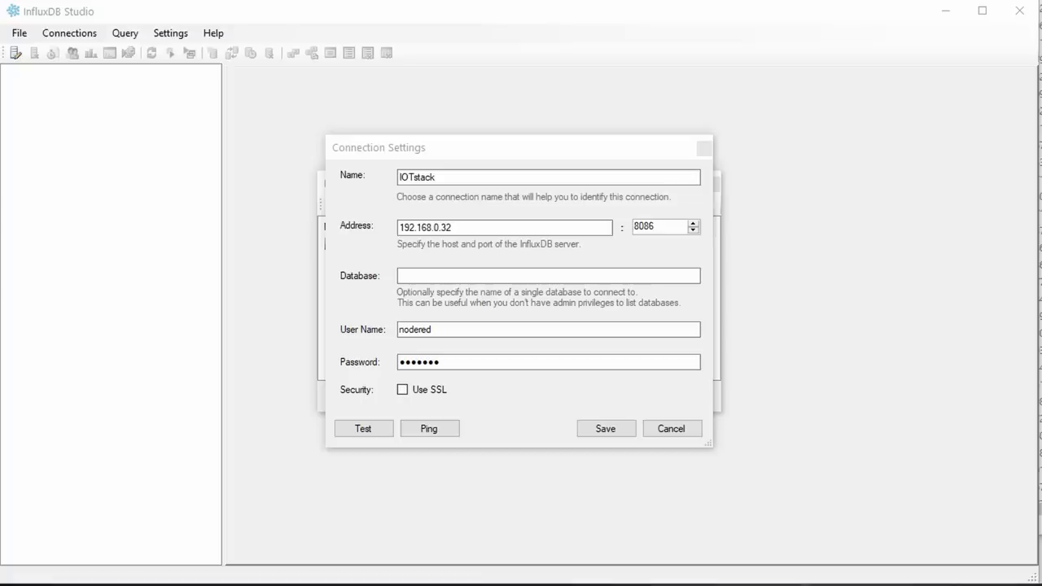
{"action": "mouse_move", "coordinate": [77, 16]}
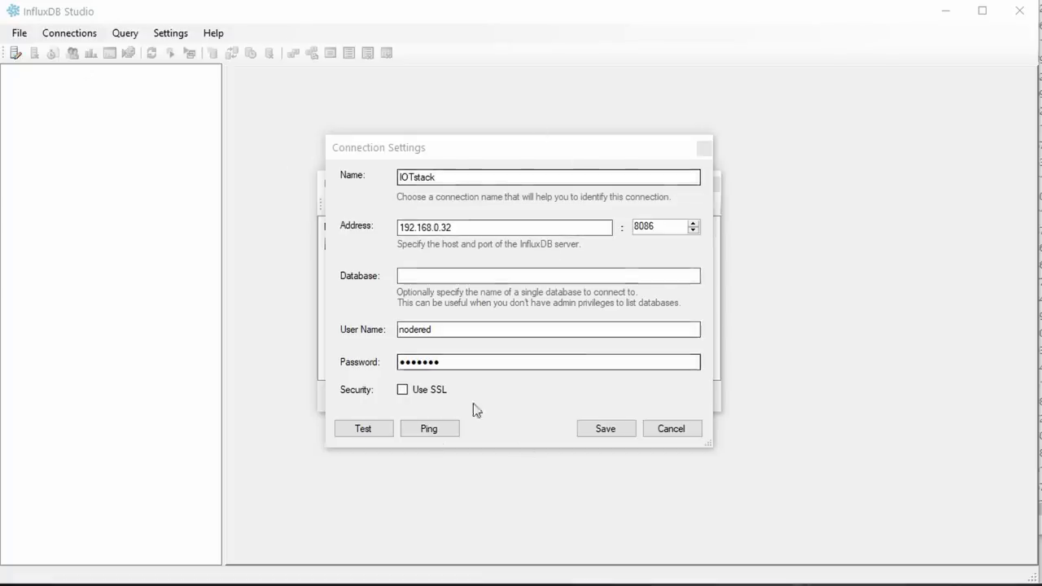
{"action": "mouse_move", "coordinate": [429, 428]}
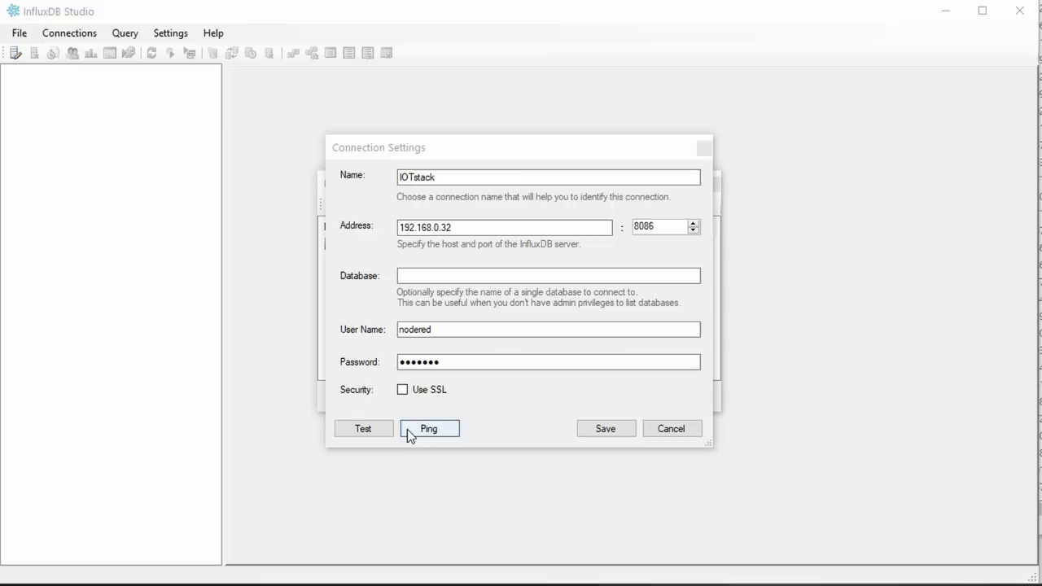
{"action": "mouse_move", "coordinate": [513, 255]}
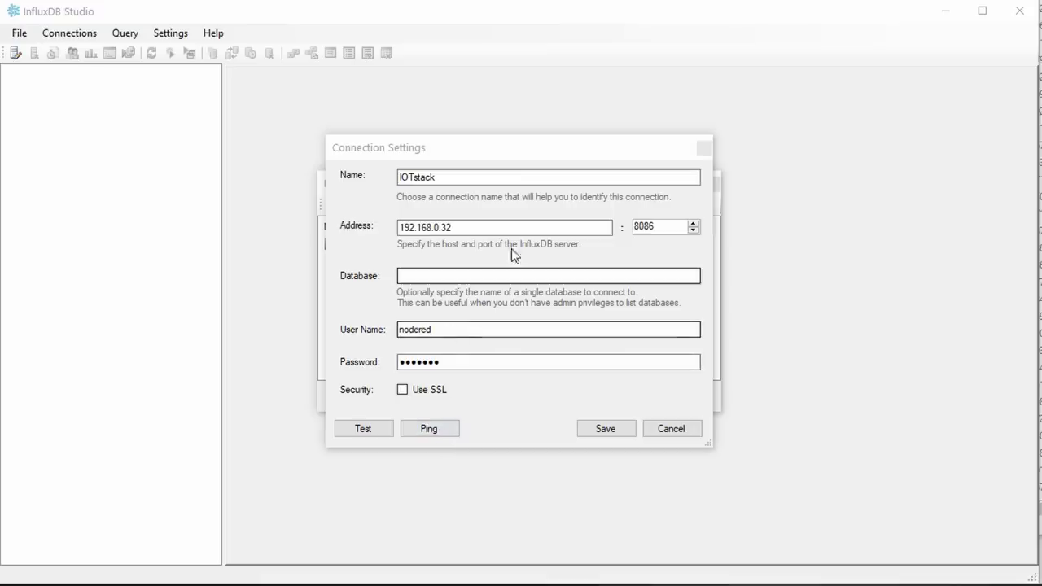
- Save the IOTstack connection in InfluxDB Studio and re-list databases to confirm Light exists
{"action": "triple_click", "coordinate": [505, 227]}
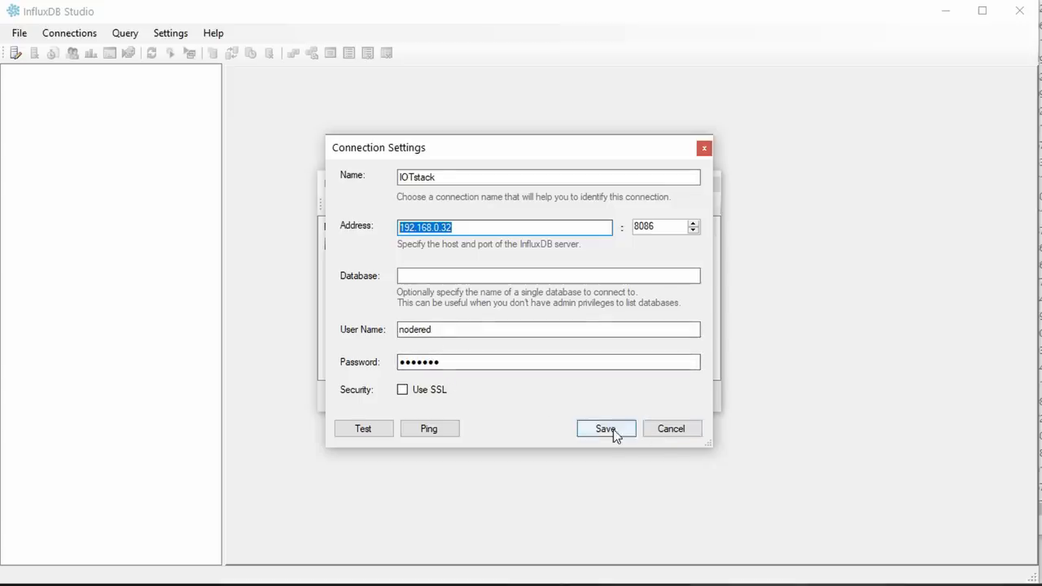
{"action": "left_click", "coordinate": [605, 428]}
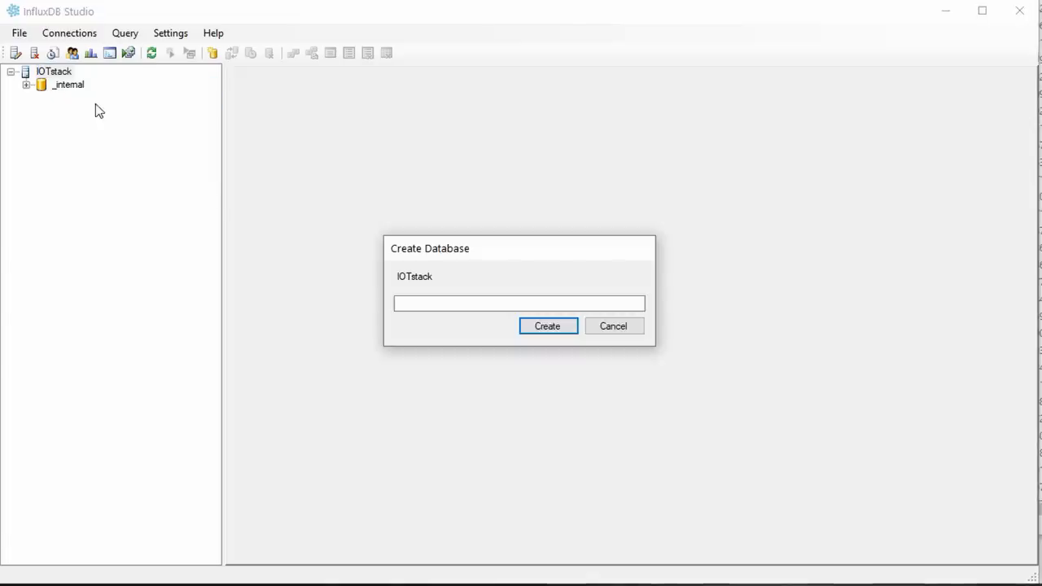
{"action": "left_click", "coordinate": [547, 326]}
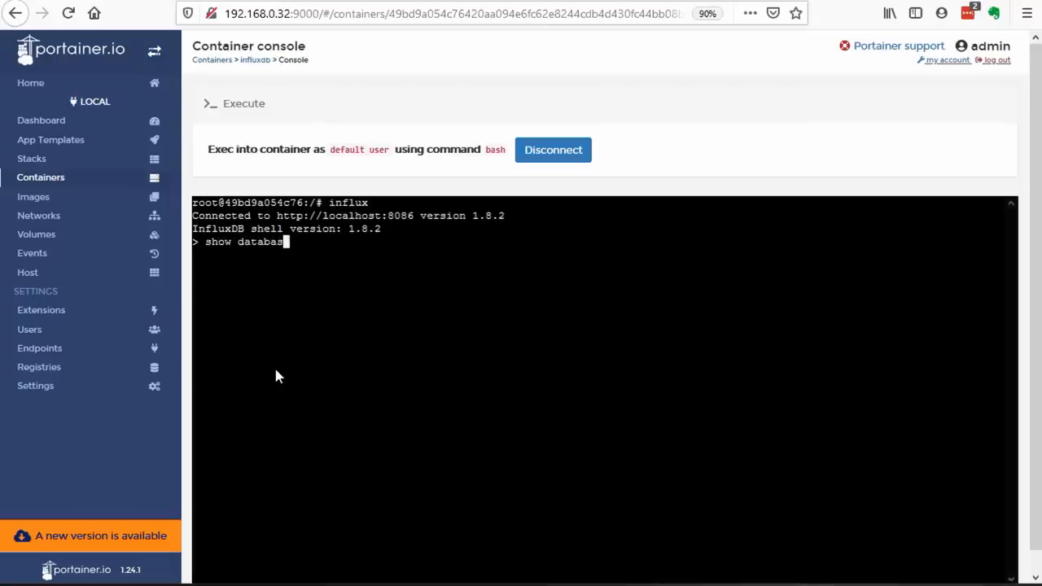
{"action": "key", "text": "Return"}
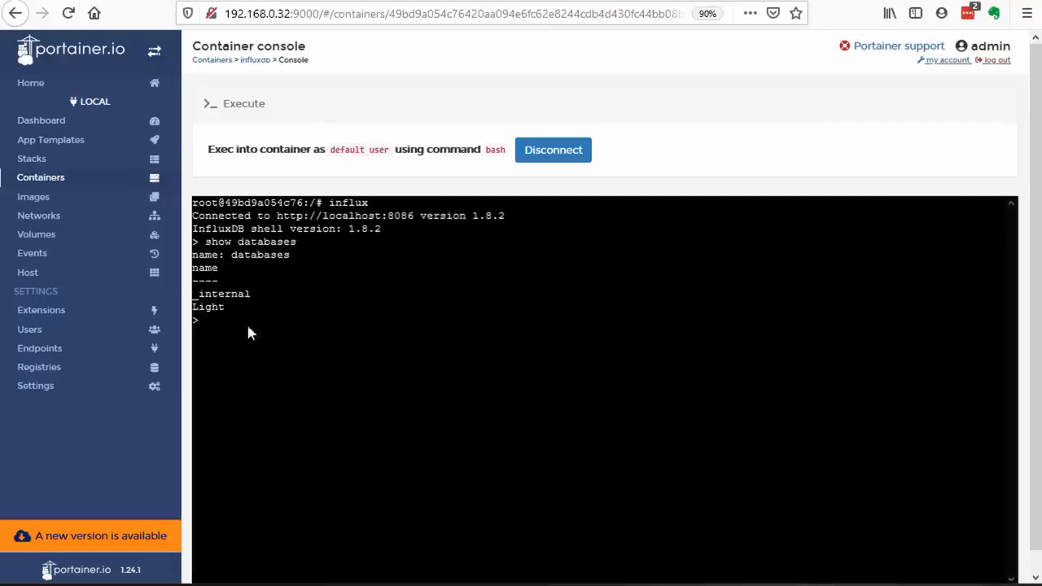
{"action": "double_click", "coordinate": [208, 307]}
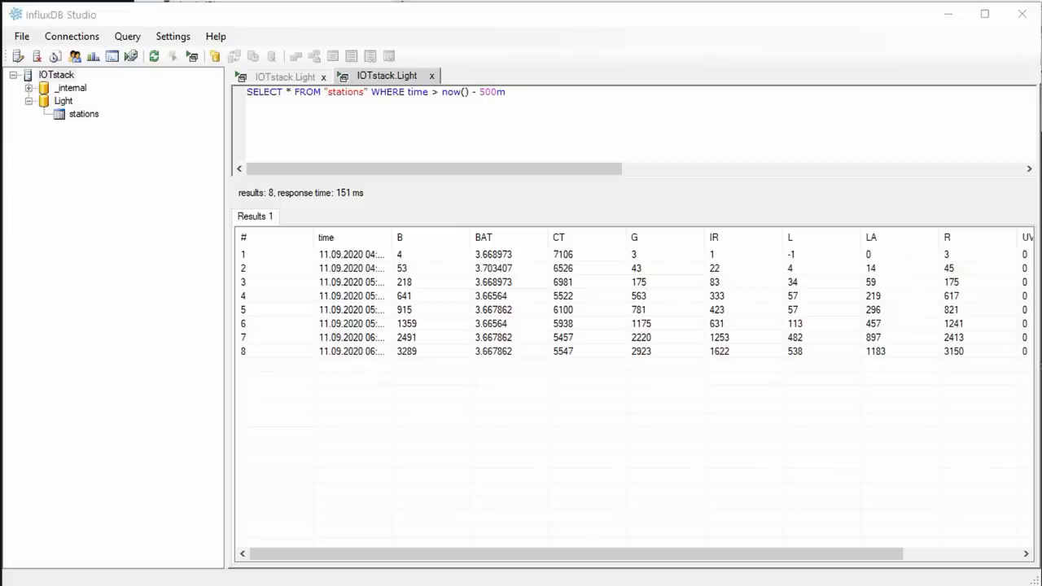
{"action": "mouse_move", "coordinate": [411, 383]}
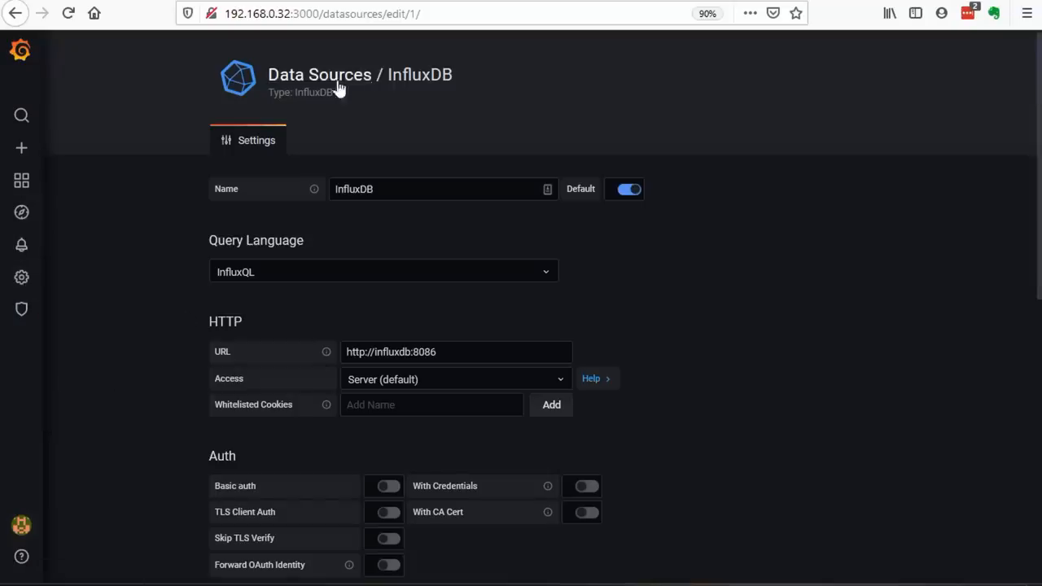
- Save and test the InfluxDB data source using database Light and user nodered
{"action": "scroll", "scroll_direction": "down", "scroll_amount": 3}
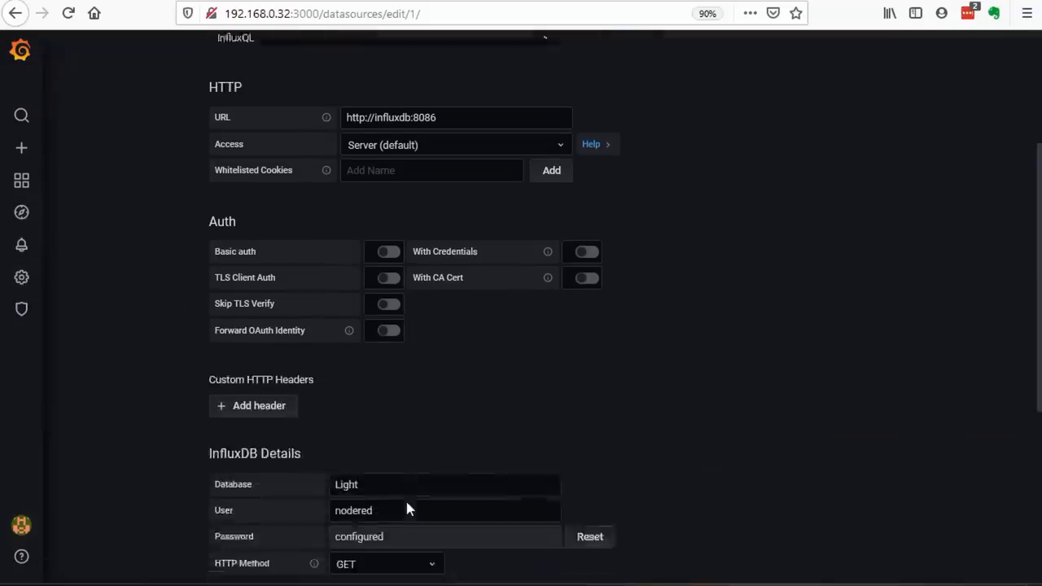
{"action": "scroll", "scroll_direction": "down", "scroll_amount": 3}
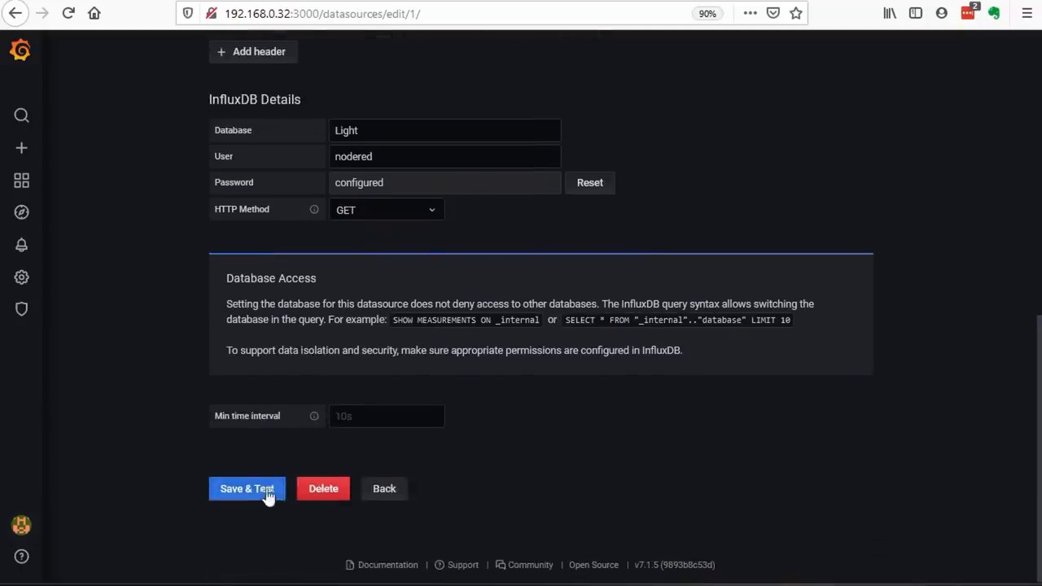
{"action": "left_click", "coordinate": [246, 488]}
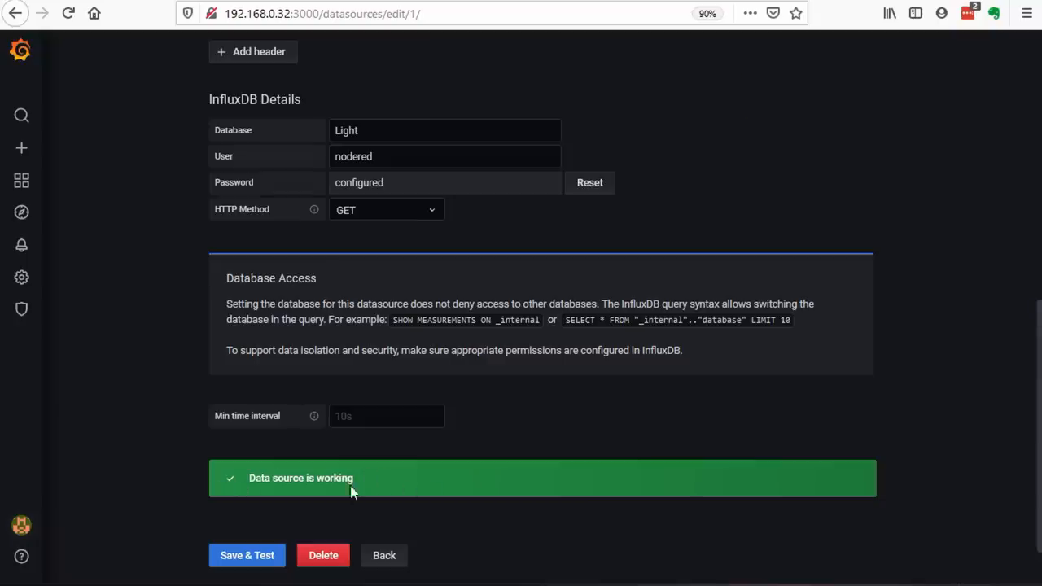
{"action": "mouse_move", "coordinate": [351, 488]}
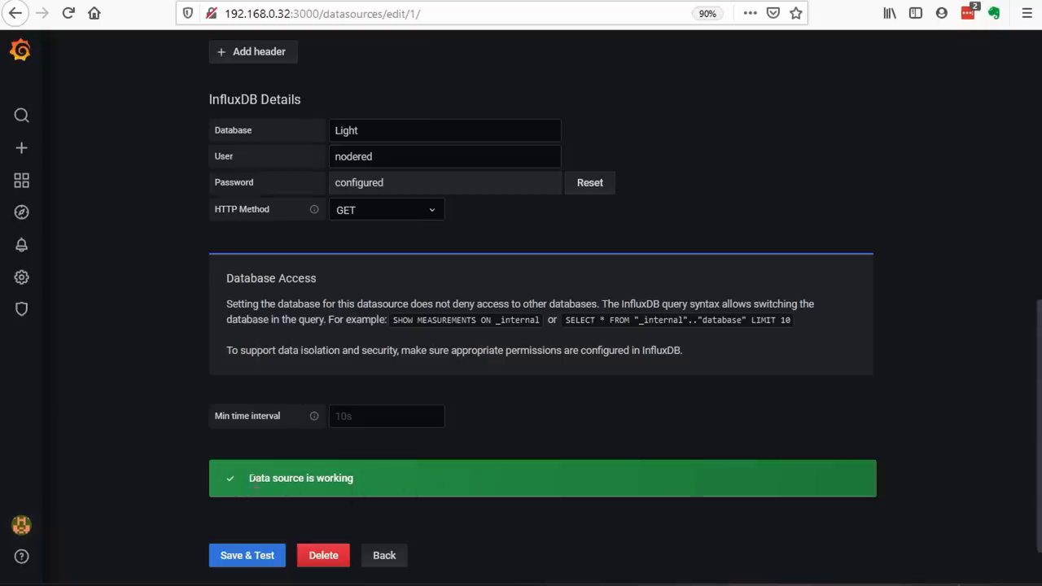
- Open Grafana's dashboard Import page and start uploading a dashboard JSON file
{"action": "left_click", "coordinate": [21, 148]}
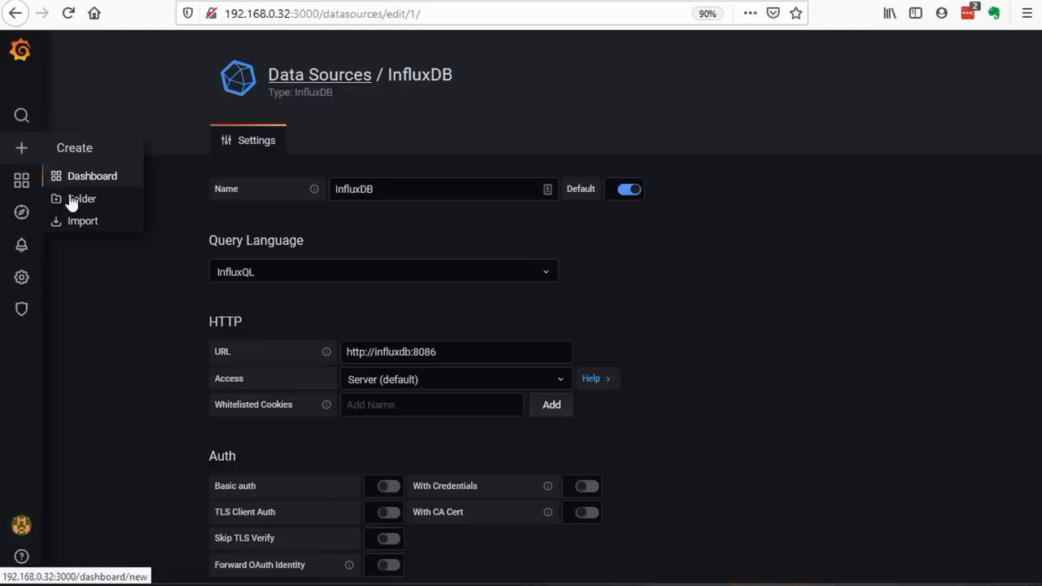
{"action": "mouse_move", "coordinate": [82, 221]}
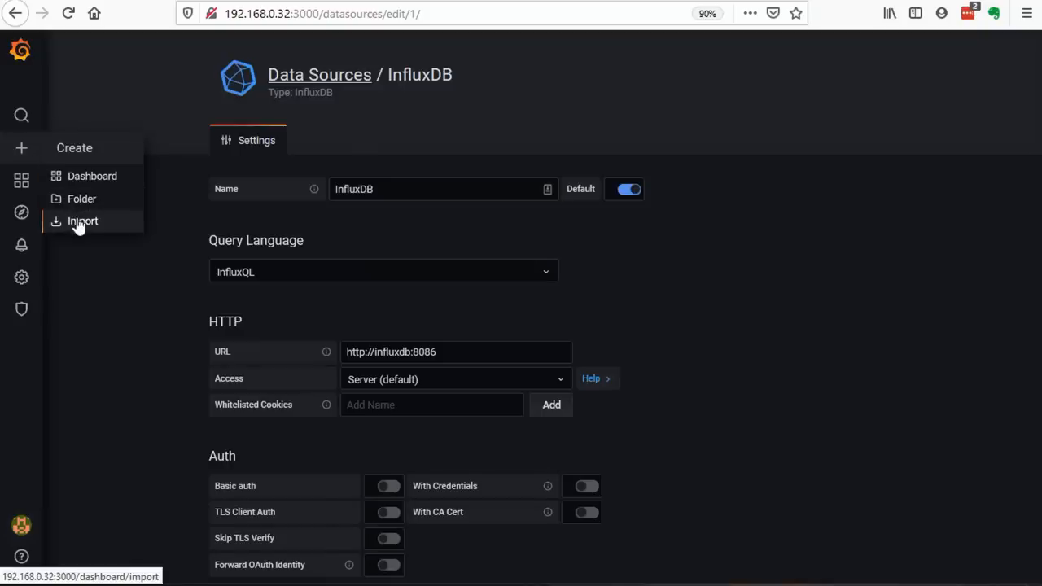
{"action": "left_click", "coordinate": [83, 221]}
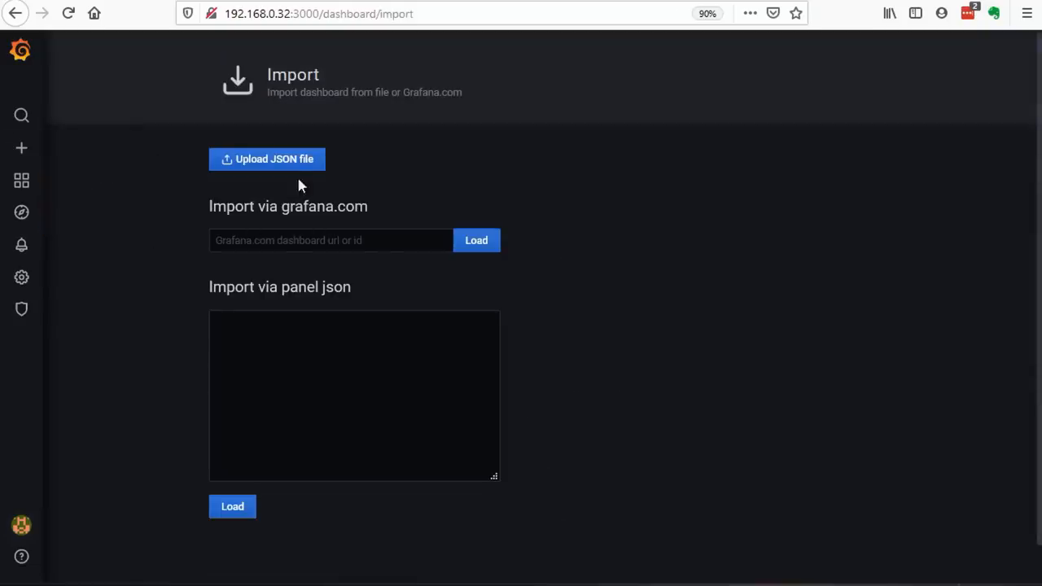
{"action": "left_click", "coordinate": [267, 159]}
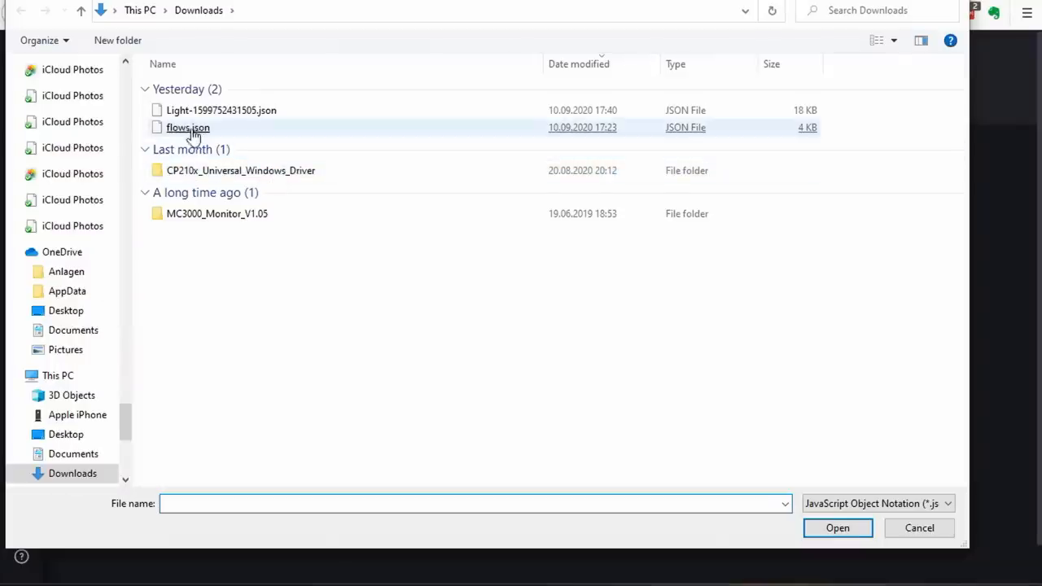
{"action": "mouse_move", "coordinate": [188, 128]}
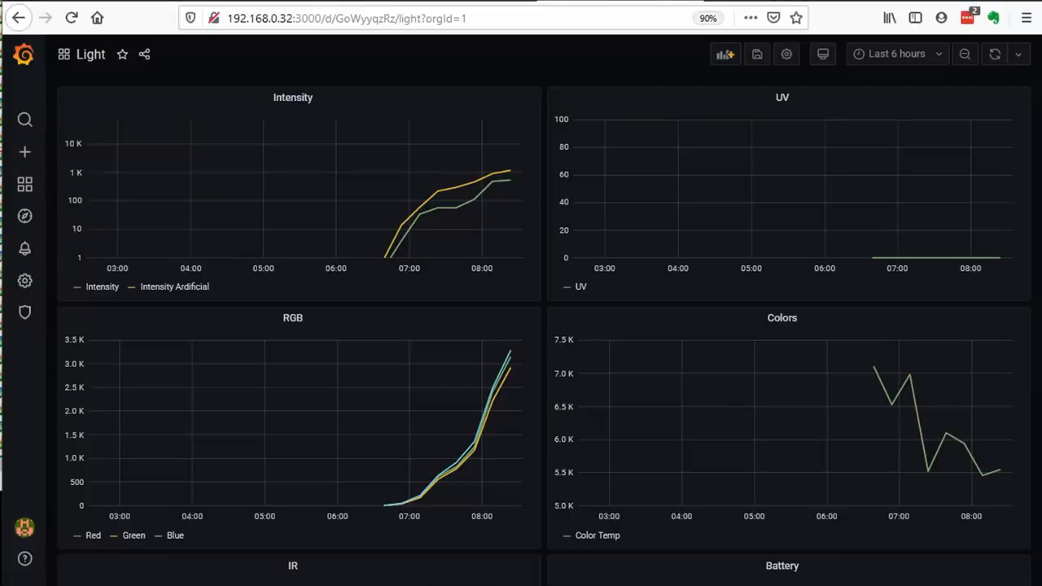
- Drop the Light JSON file in to import the Light sensor dashboard
{"action": "left_click_drag", "start_coordinate": [364, 147], "coordinate": [536, 267]}
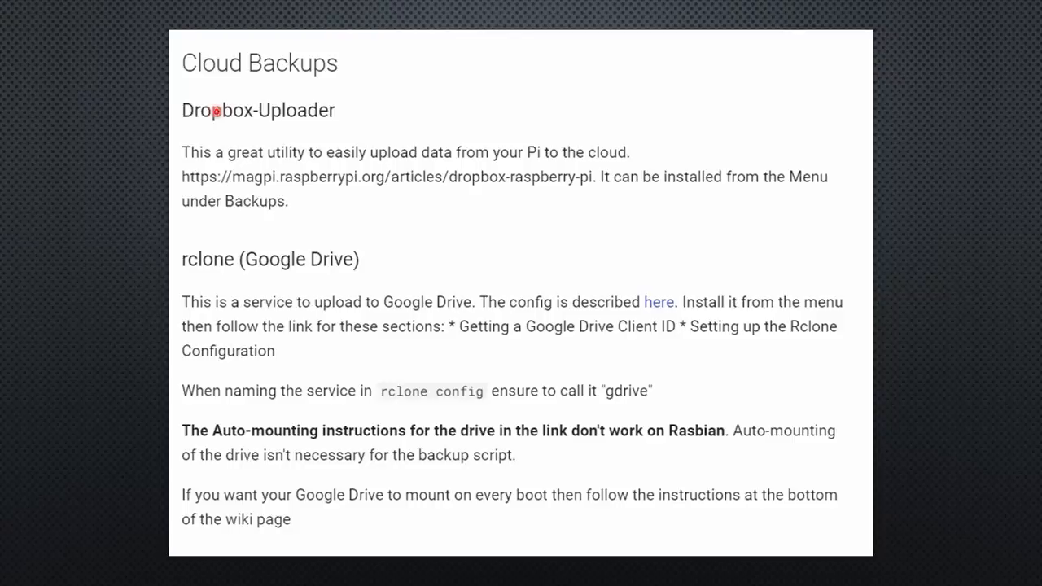
{"action": "mouse_move", "coordinate": [218, 261]}
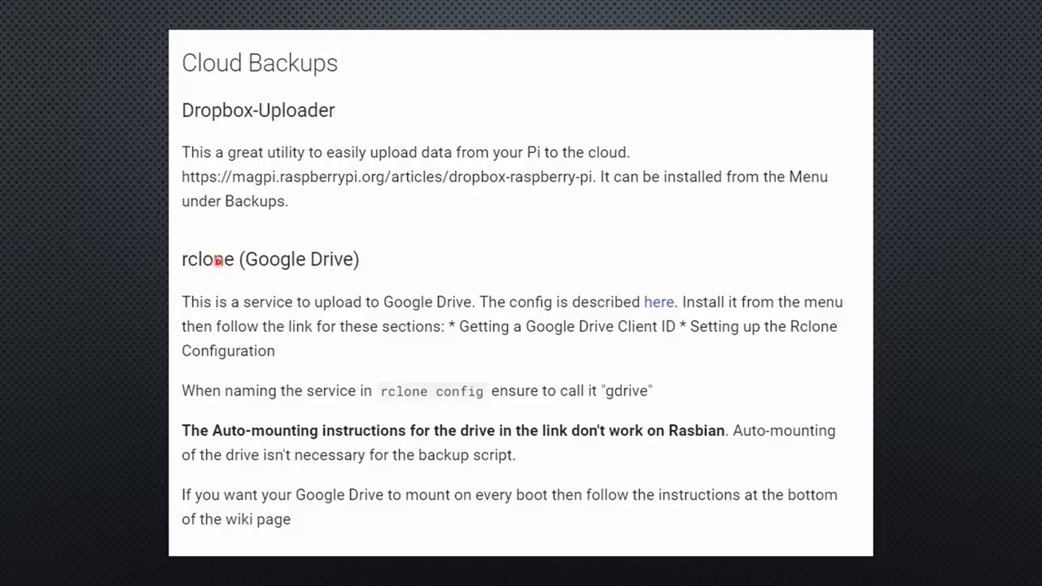
{"action": "mouse_move", "coordinate": [219, 252]}
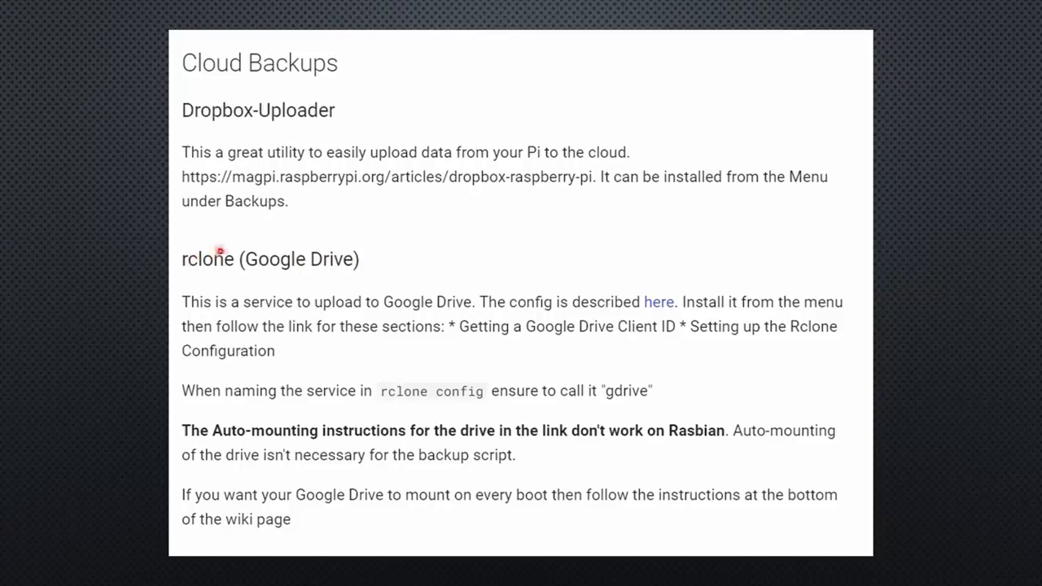